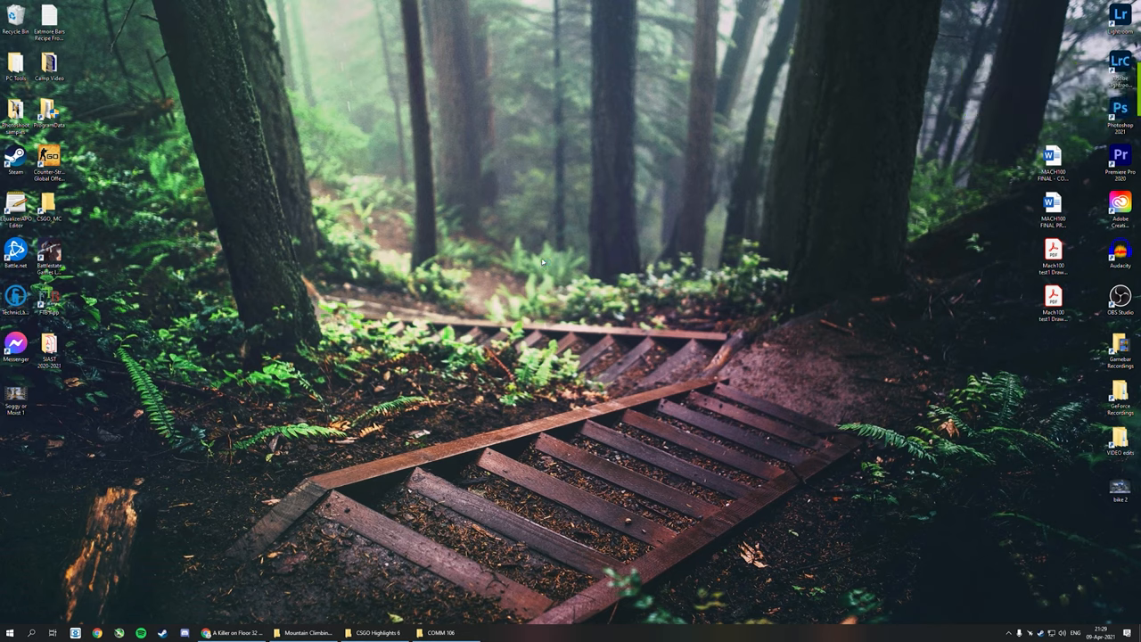
Toggle the GeForce Experience overlay with Alt+Z while CS:GO loads to its main menu
{"action": "key", "text": "alt+z"}
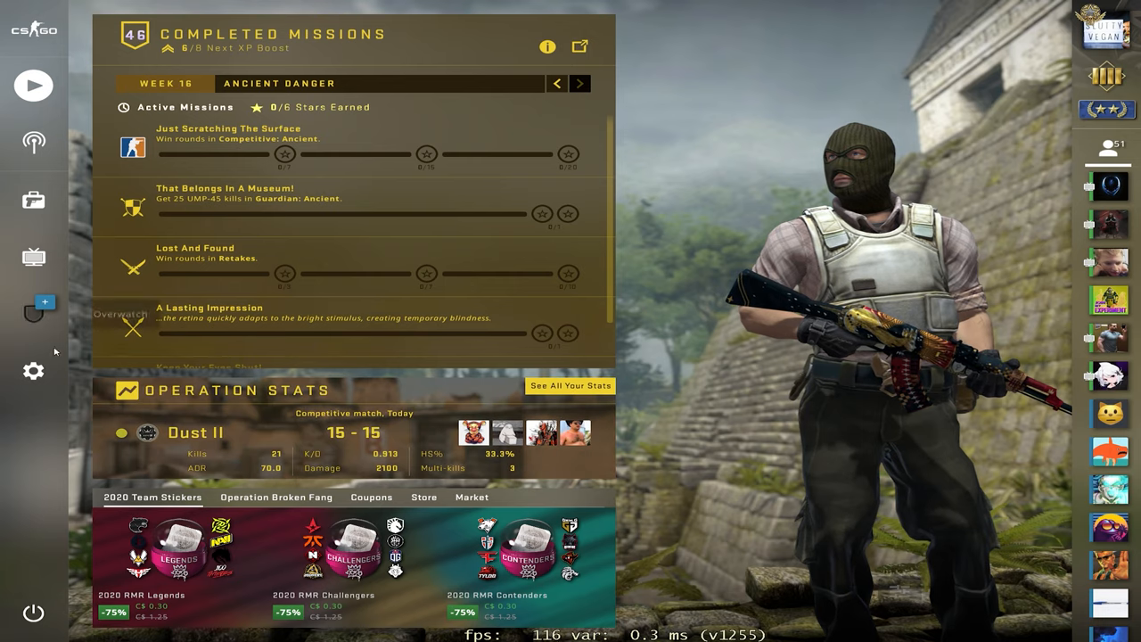
Go to the game's Video settings and review the available resolutions
{"action": "left_click", "coordinate": [33, 371]}
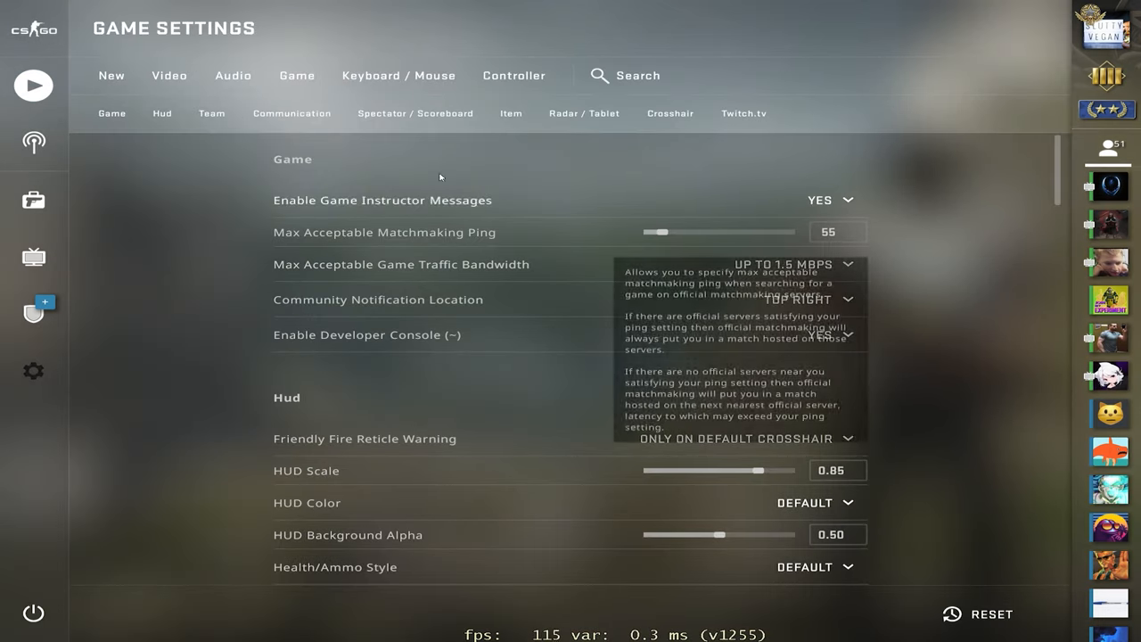
{"action": "left_click", "coordinate": [169, 75]}
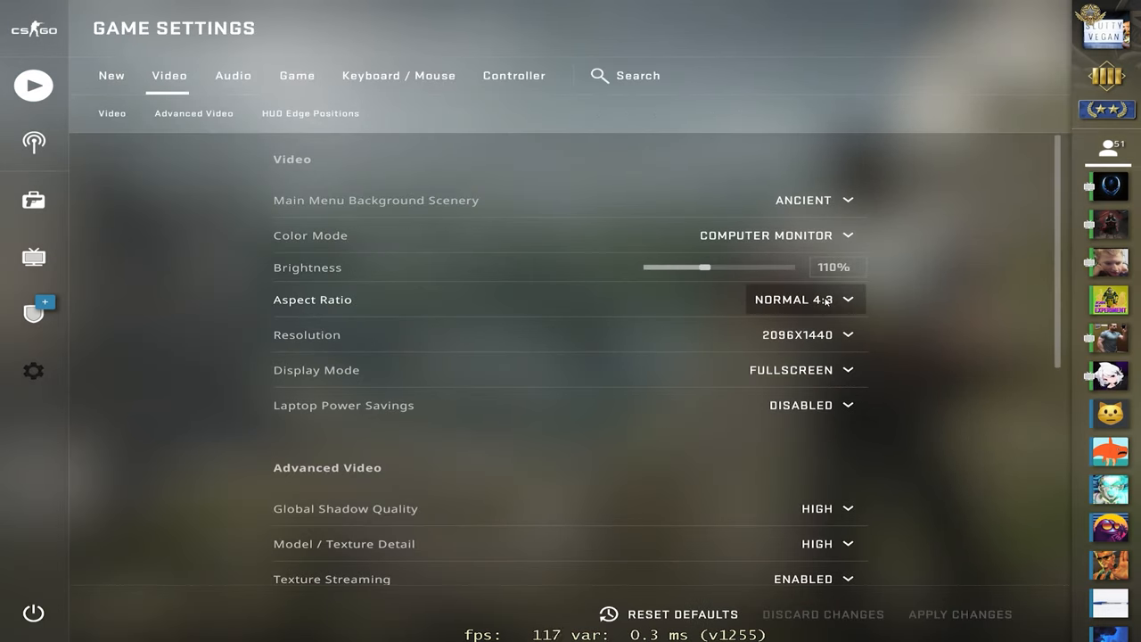
{"action": "left_click", "coordinate": [802, 335]}
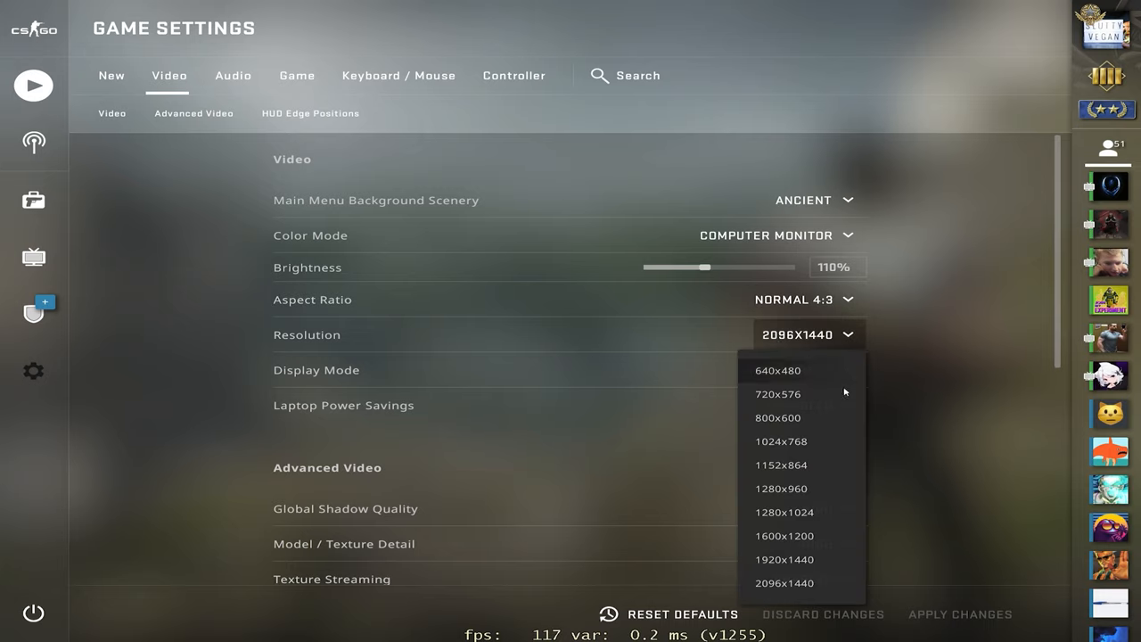
{"action": "mouse_move", "coordinate": [810, 394]}
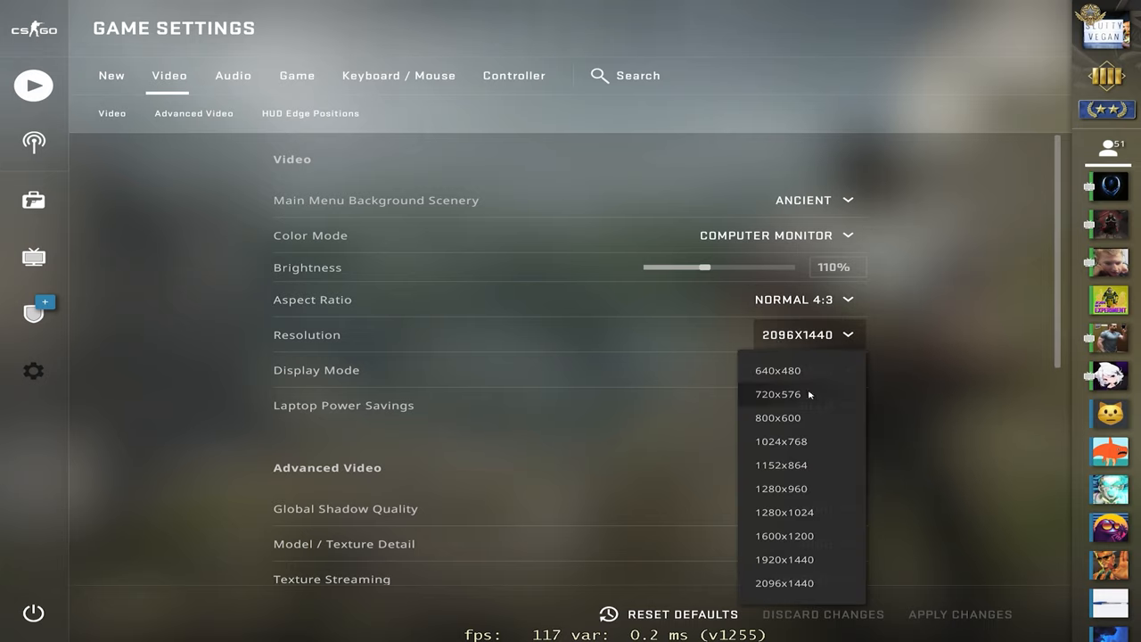
{"action": "mouse_move", "coordinate": [918, 398]}
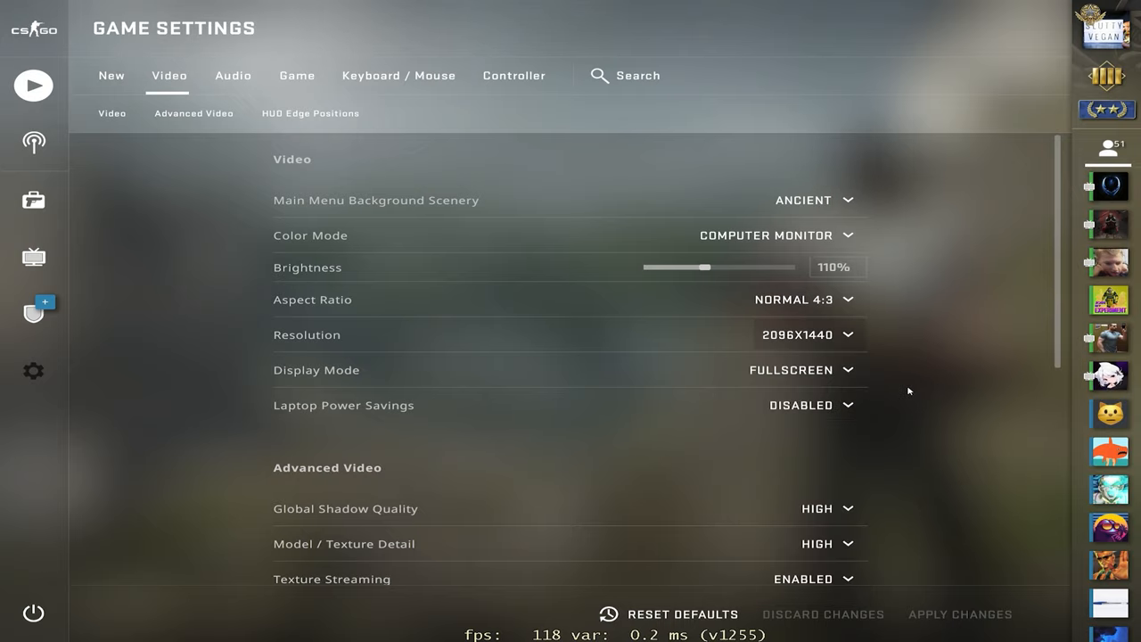
Set the aspect ratio to Widescreen 16:9 and the resolution to 2560x1440
{"action": "left_click", "coordinate": [802, 299]}
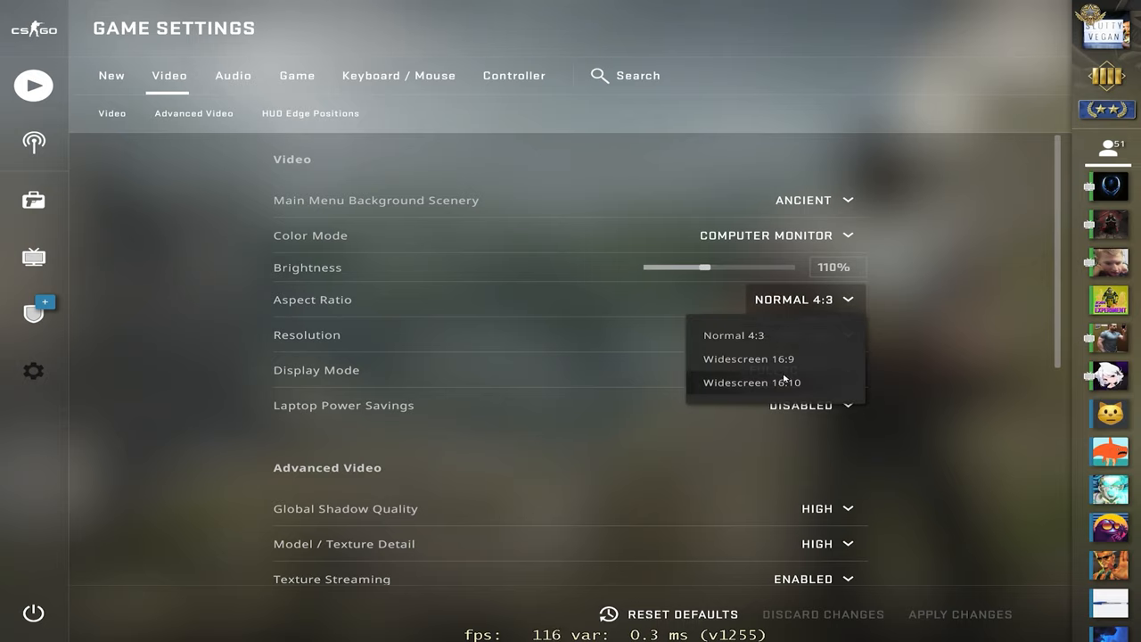
{"action": "left_click", "coordinate": [735, 335]}
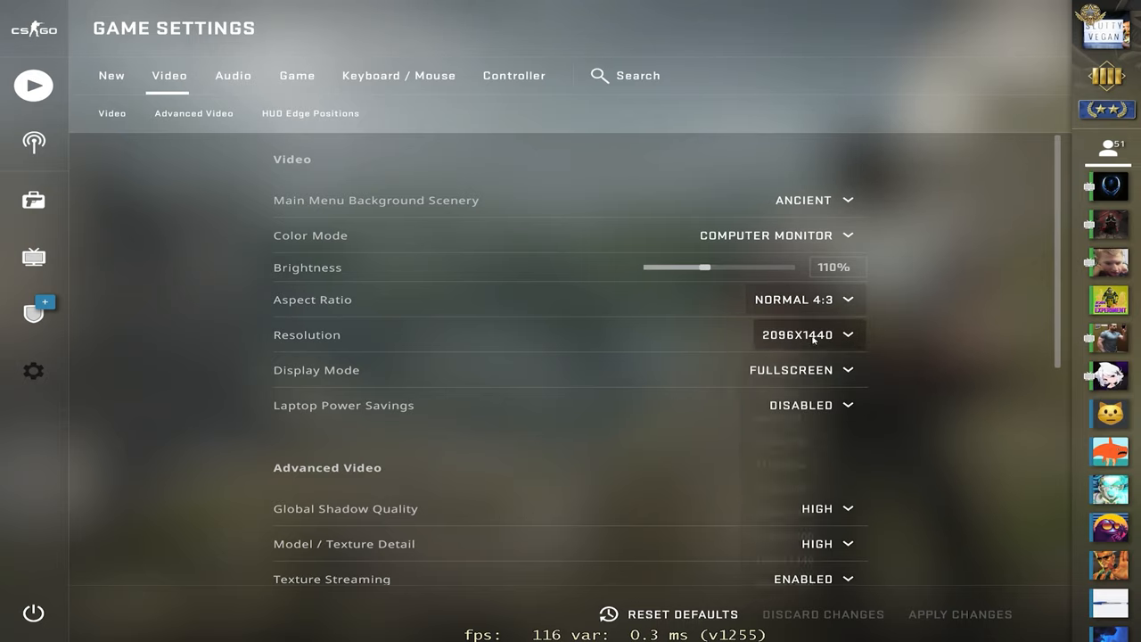
{"action": "mouse_move", "coordinate": [943, 387]}
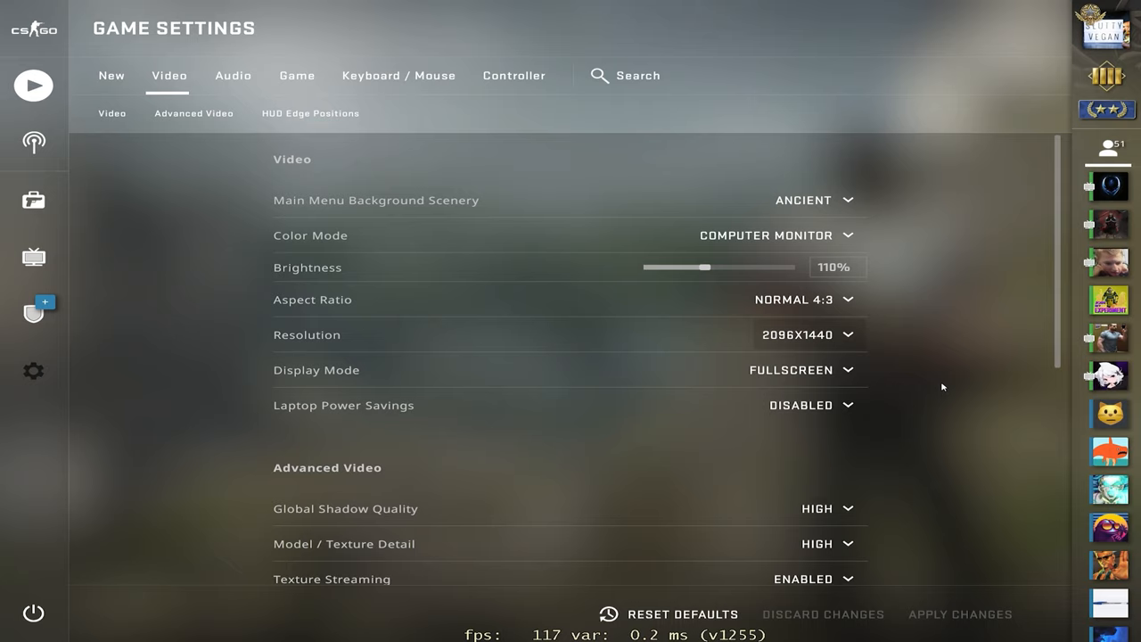
{"action": "left_click", "coordinate": [802, 299]}
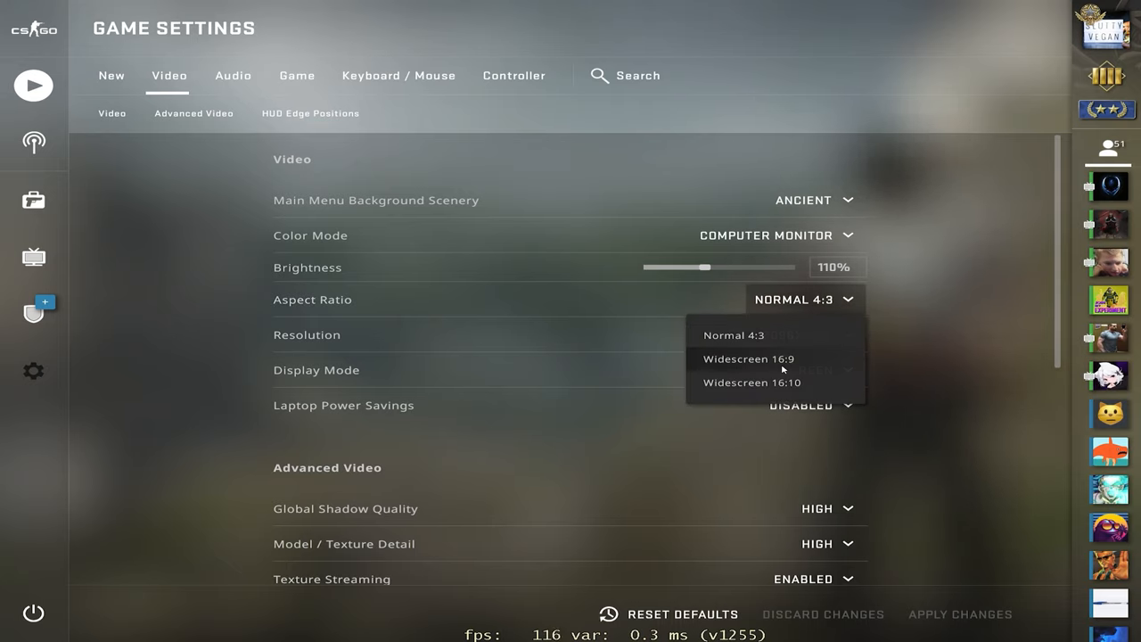
{"action": "left_click", "coordinate": [749, 358]}
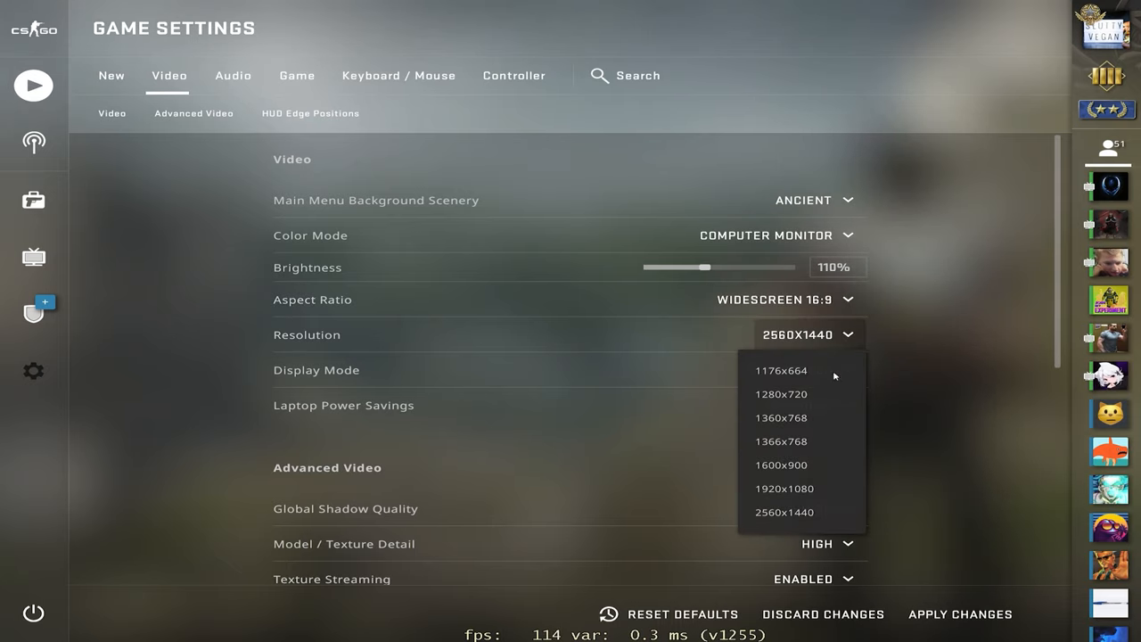
{"action": "left_click", "coordinate": [784, 511]}
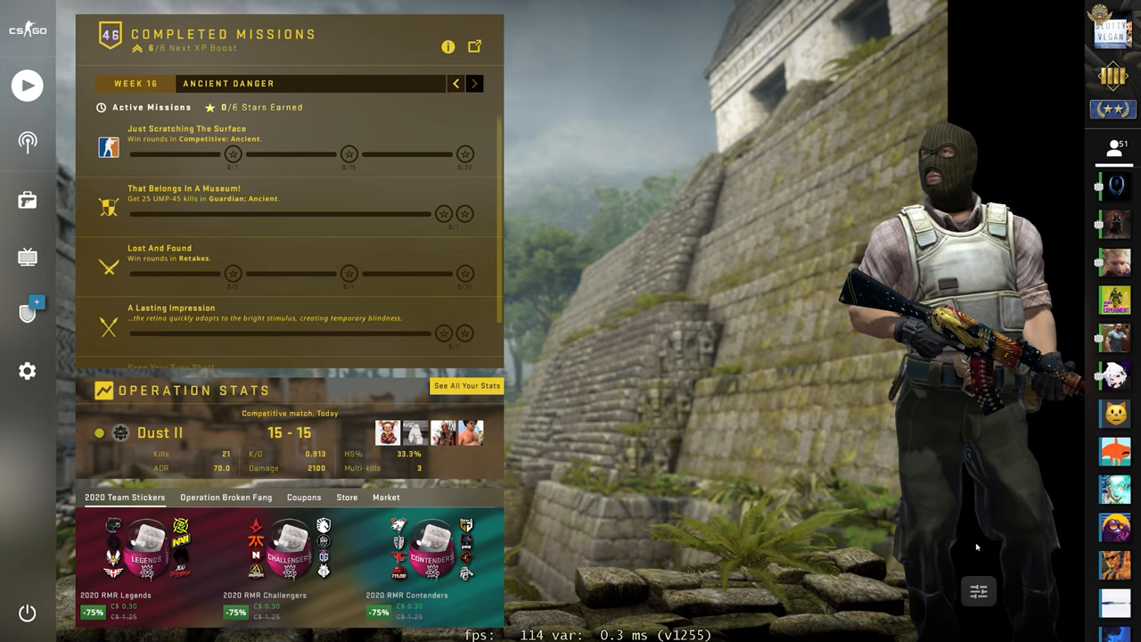
Quit CS:GO via the power icon to return to the desktop
{"action": "left_click", "coordinate": [1114, 150]}
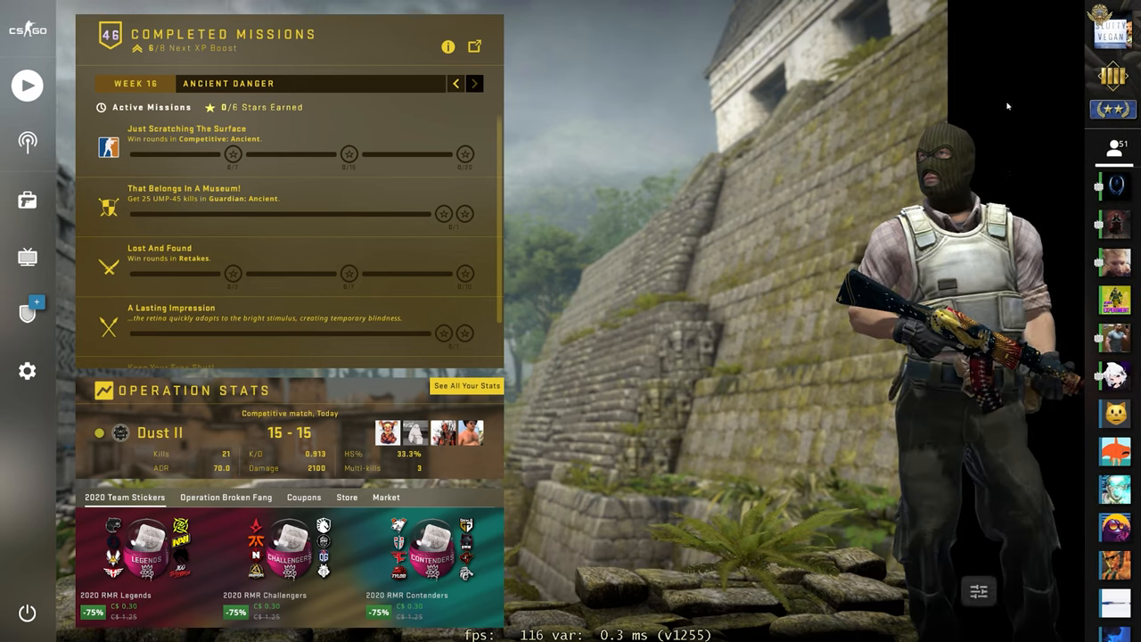
{"action": "left_click", "coordinate": [26, 371]}
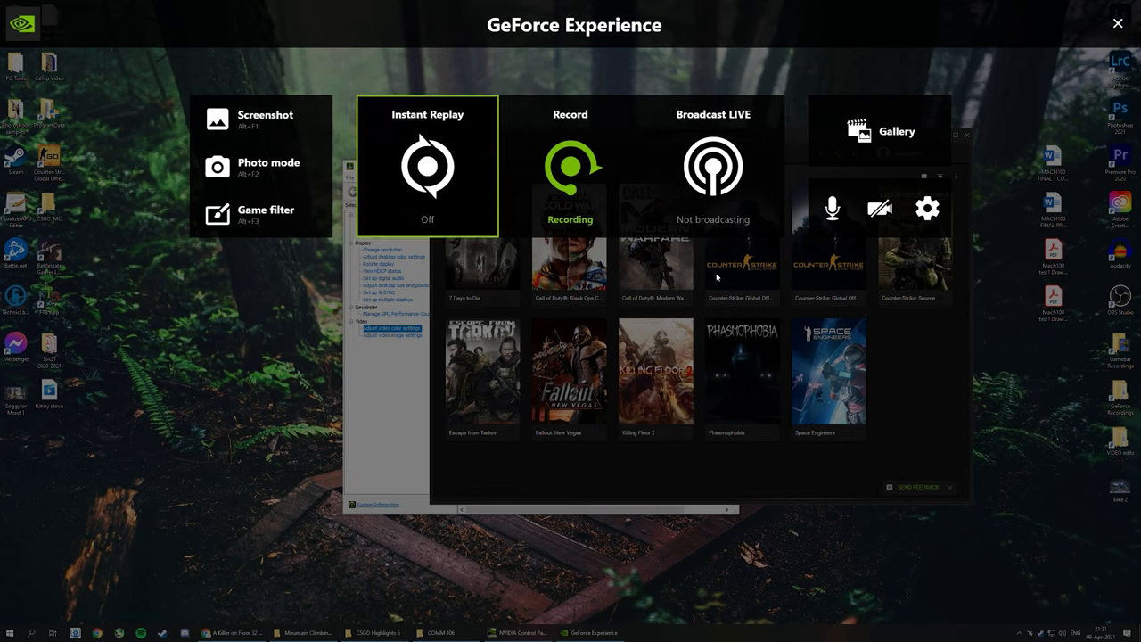
Go into the GeForce Experience overlay settings and open Video capture settings
{"action": "left_click", "coordinate": [570, 165]}
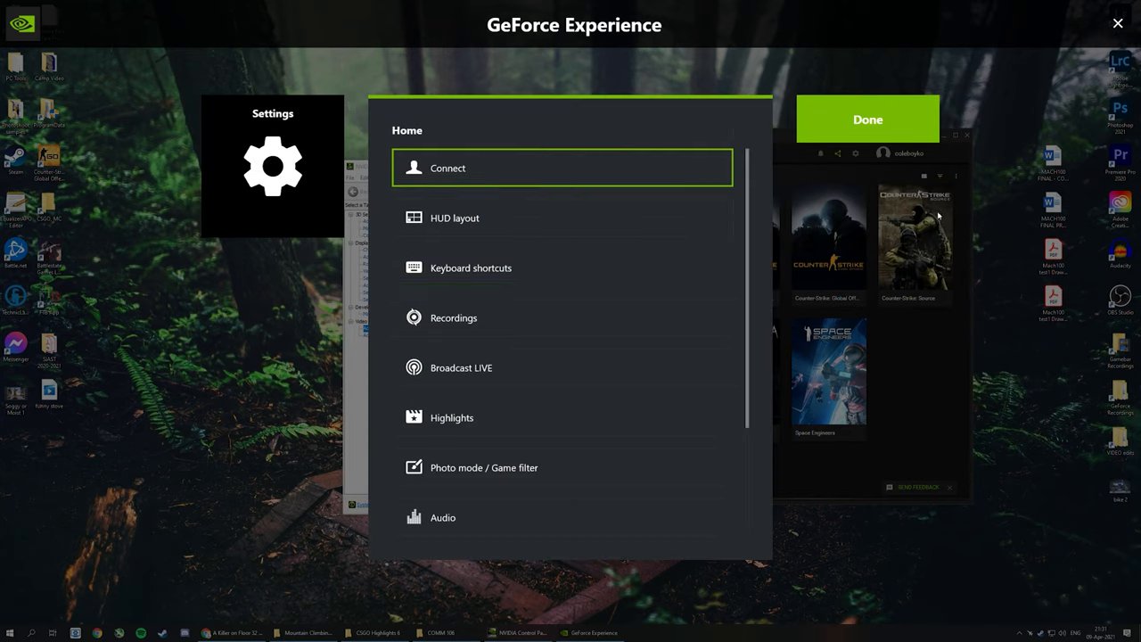
{"action": "scroll", "scroll_direction": "down", "scroll_amount": 3}
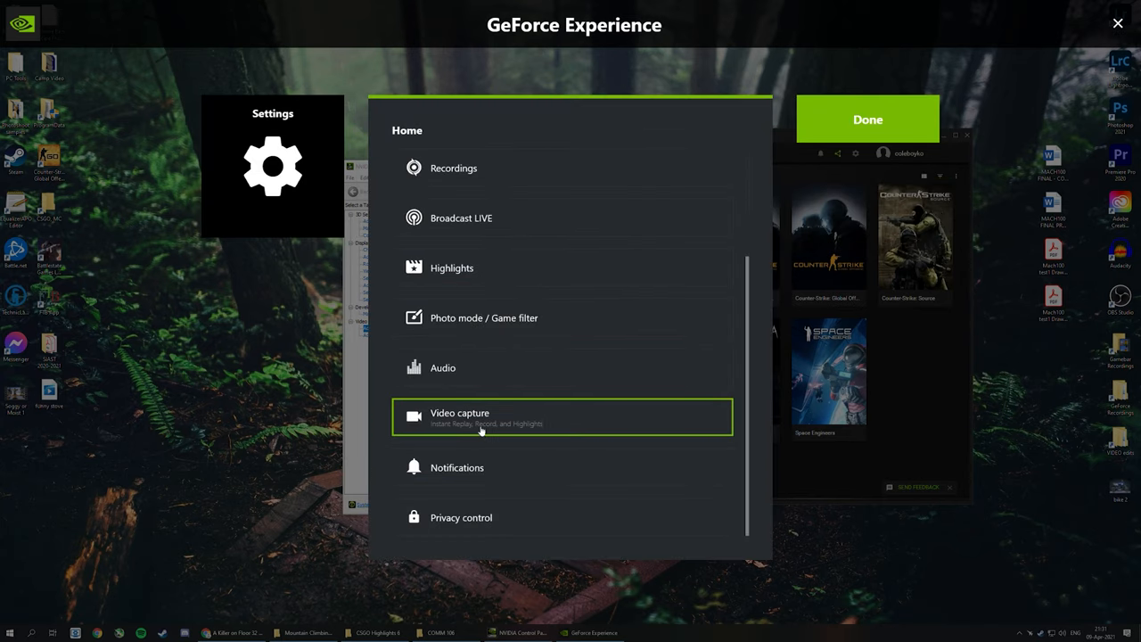
{"action": "left_click", "coordinate": [562, 417]}
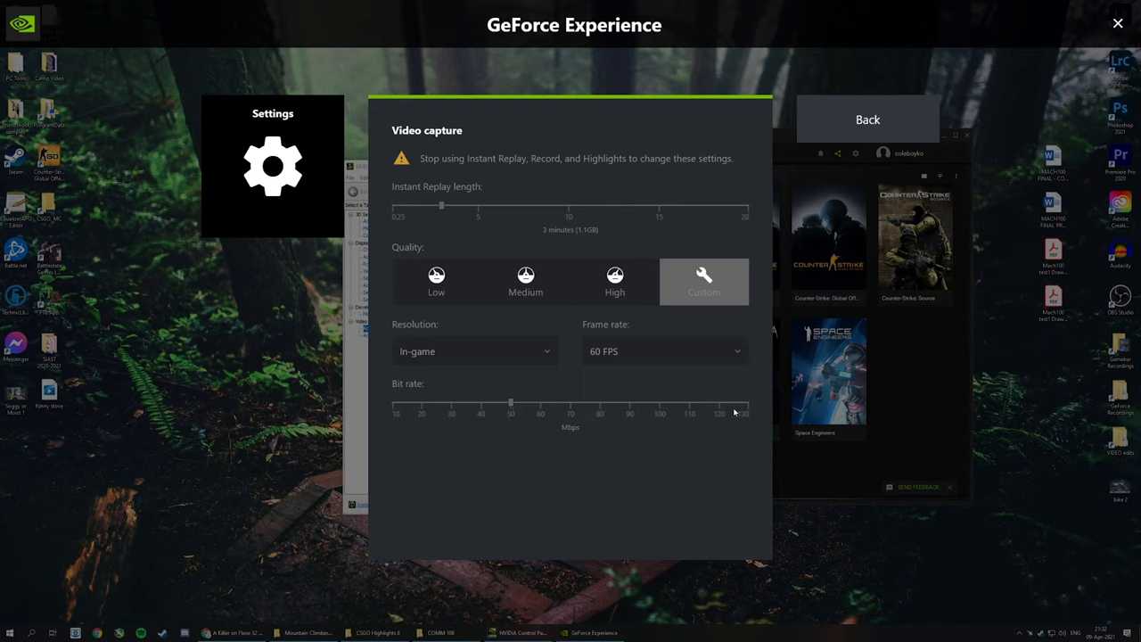
{"action": "mouse_move", "coordinate": [749, 407]}
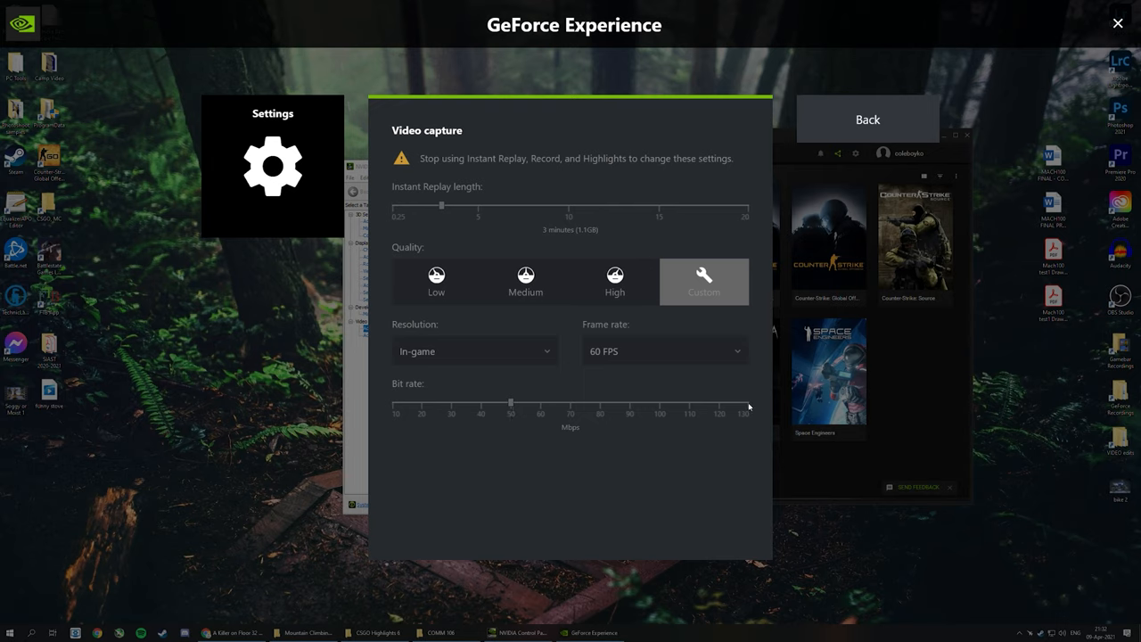
{"action": "mouse_move", "coordinate": [510, 409]}
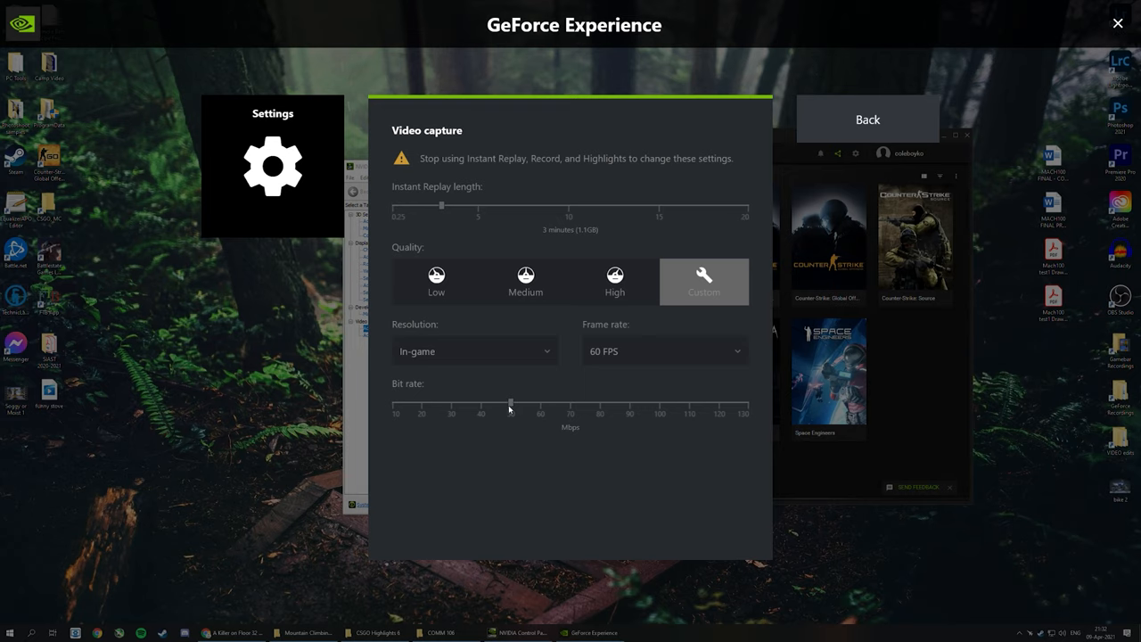
{"action": "mouse_move", "coordinate": [453, 370]}
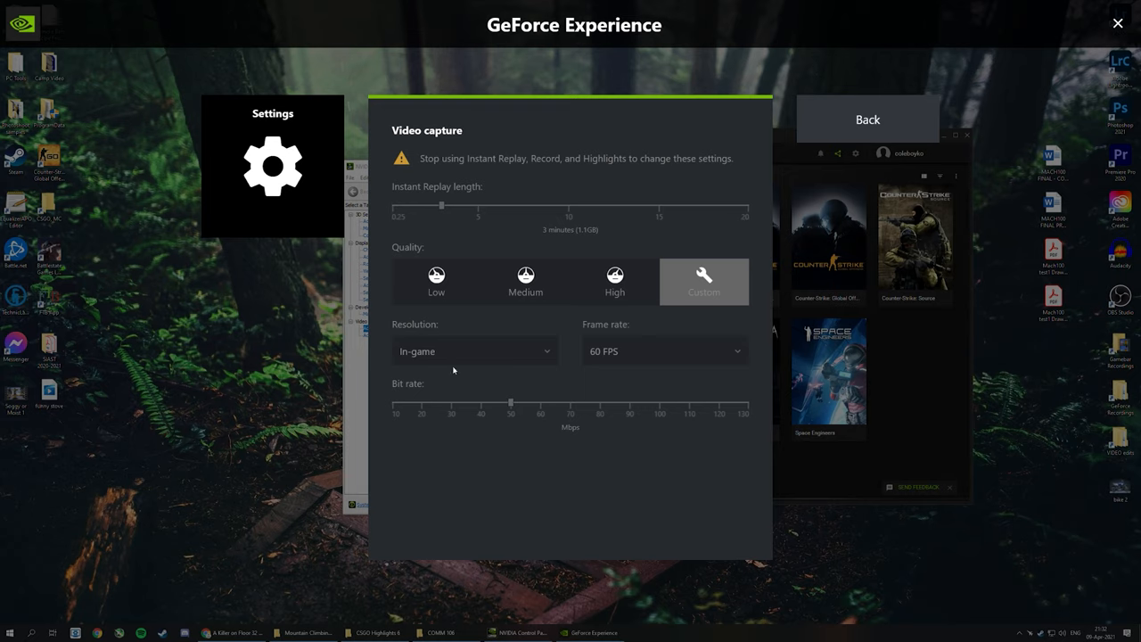
{"action": "mouse_move", "coordinate": [435, 352]}
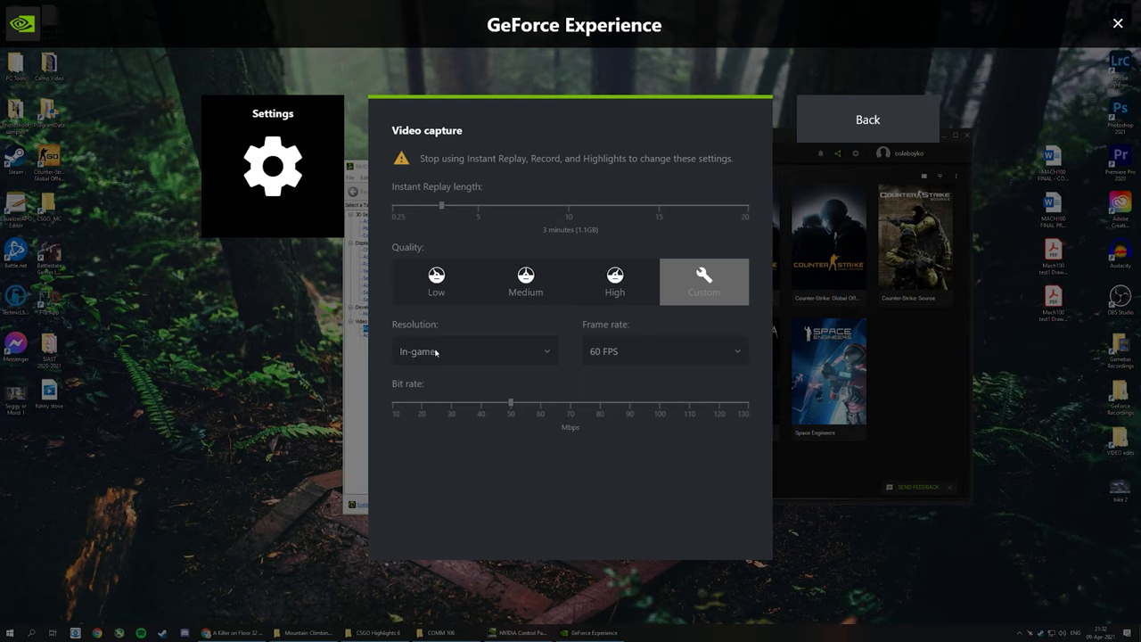
{"action": "mouse_move", "coordinate": [588, 249]}
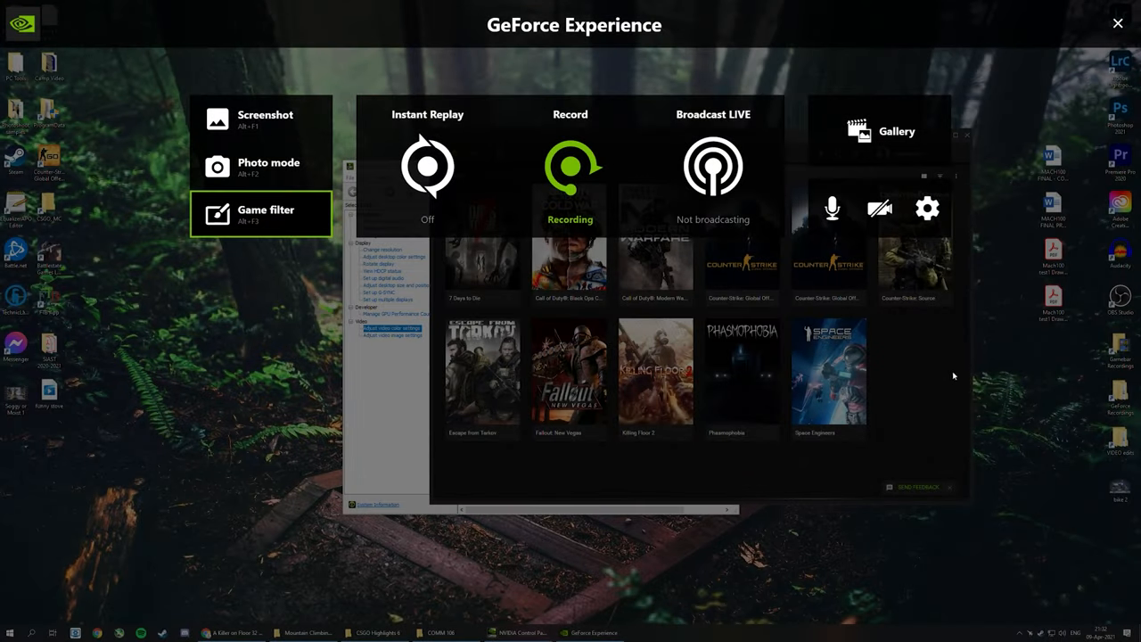
{"action": "mouse_move", "coordinate": [911, 395]}
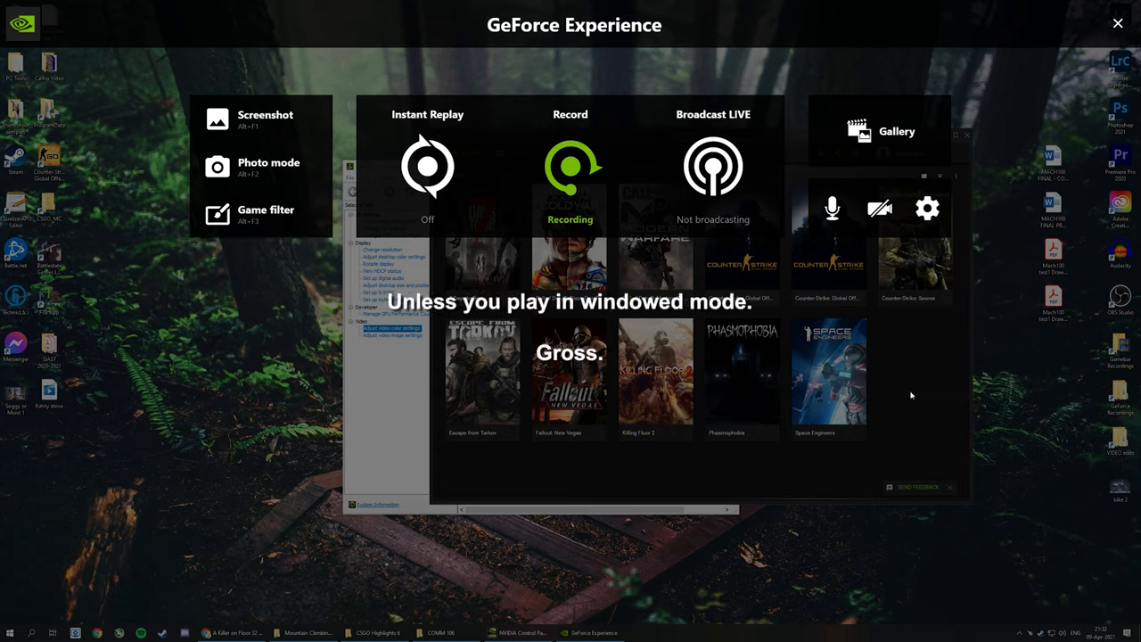
Launch NVIDIA Control Panel from the desktop menu and reach the Change Resolution list
{"action": "right_click", "coordinate": [571, 268]}
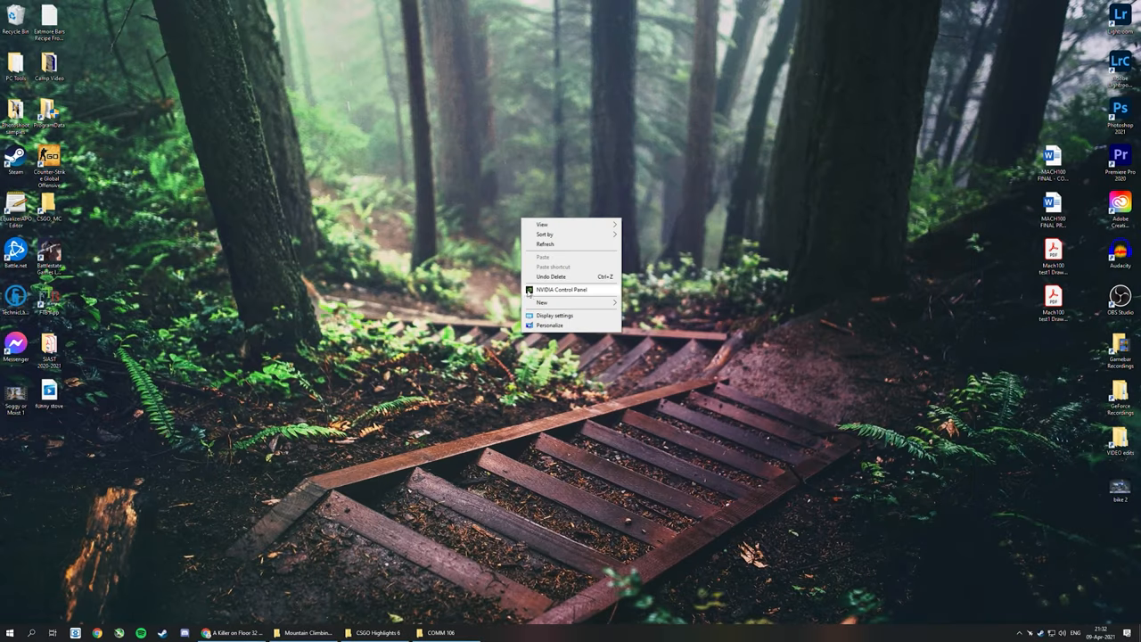
{"action": "left_click", "coordinate": [515, 302]}
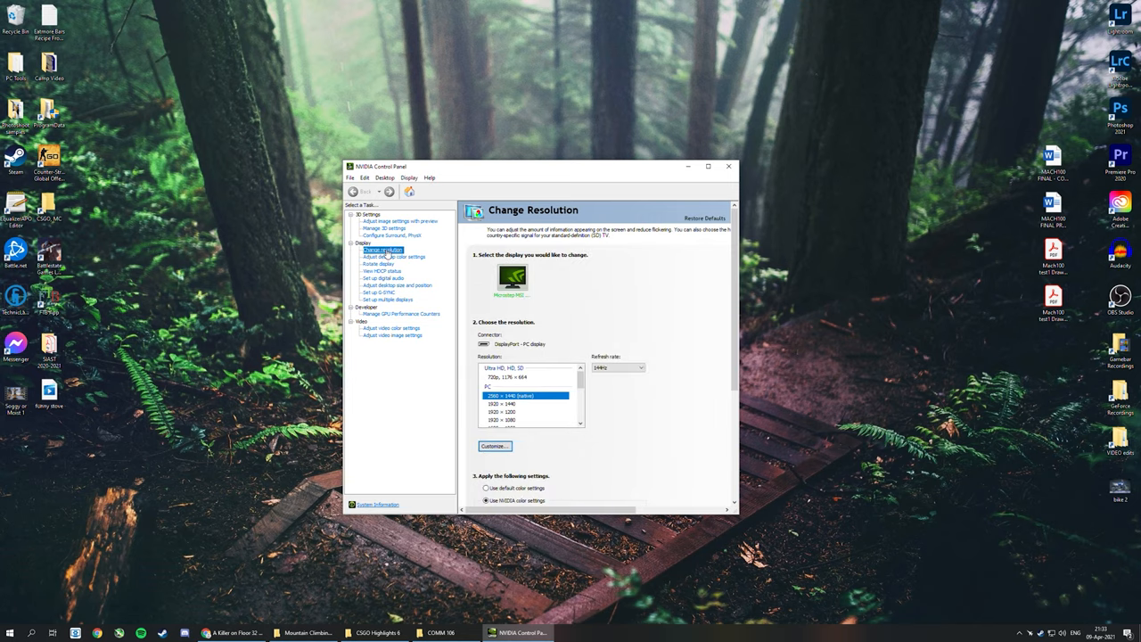
{"action": "scroll", "scroll_direction": "down", "scroll_amount": 3}
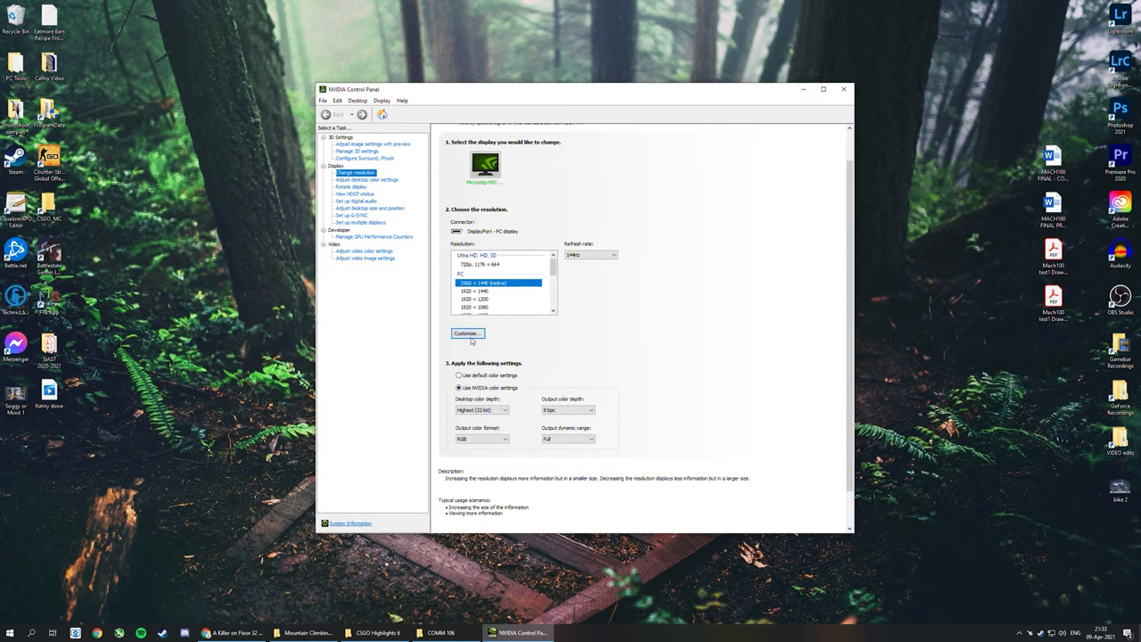
Bring up the Customize dialog listing custom resolutions 2304 × 1440 and 2096 × 1440
{"action": "left_click", "coordinate": [467, 333]}
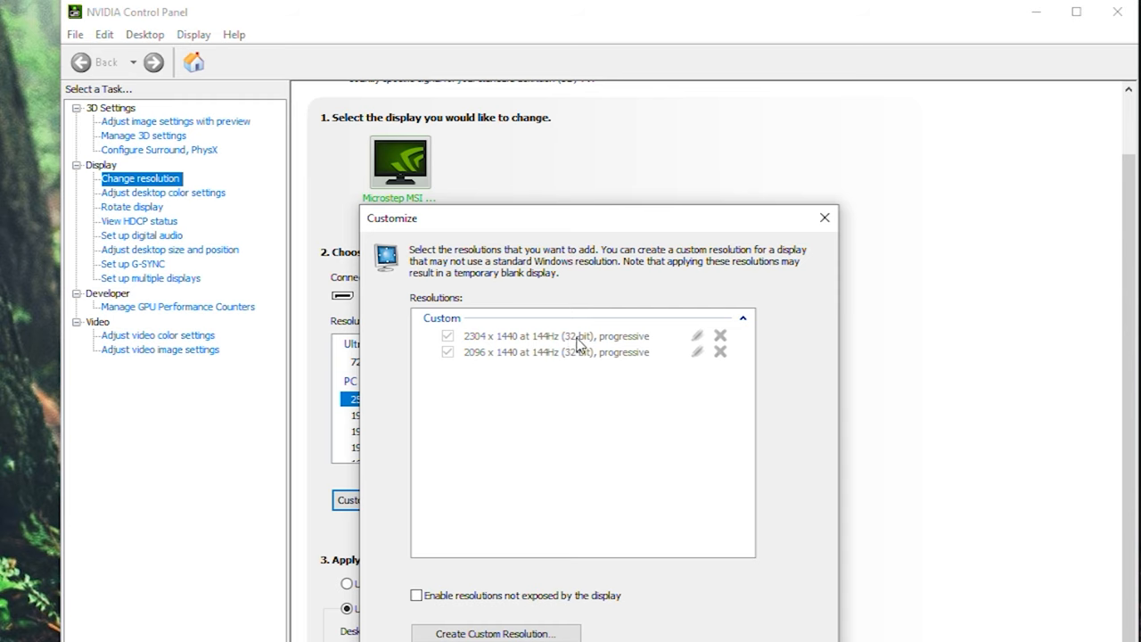
{"action": "mouse_move", "coordinate": [501, 344]}
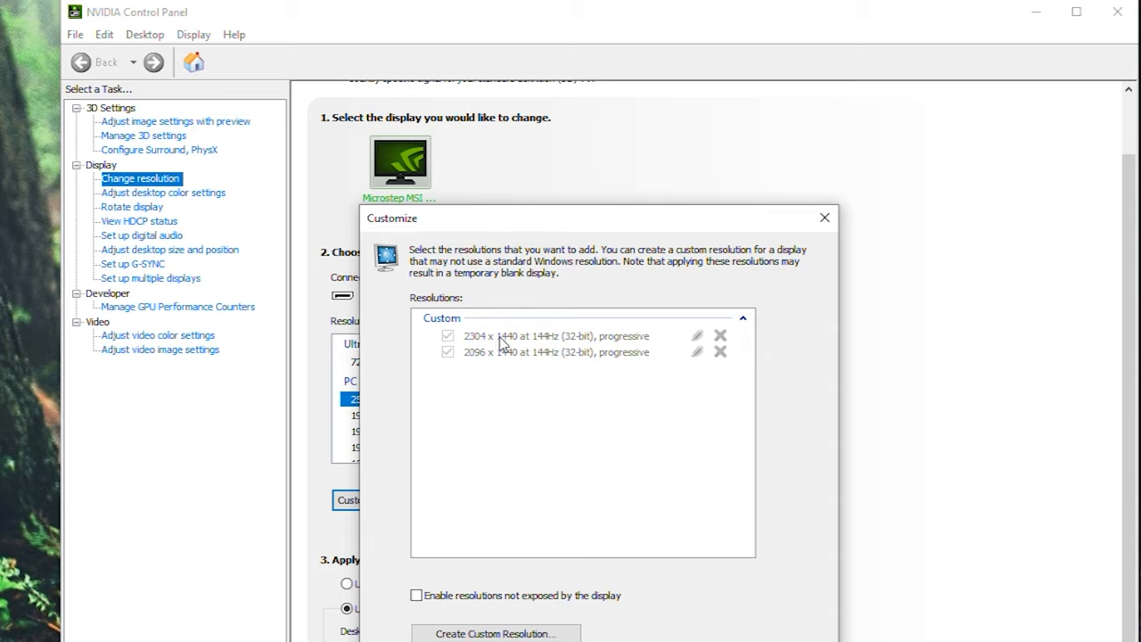
{"action": "mouse_move", "coordinate": [681, 356]}
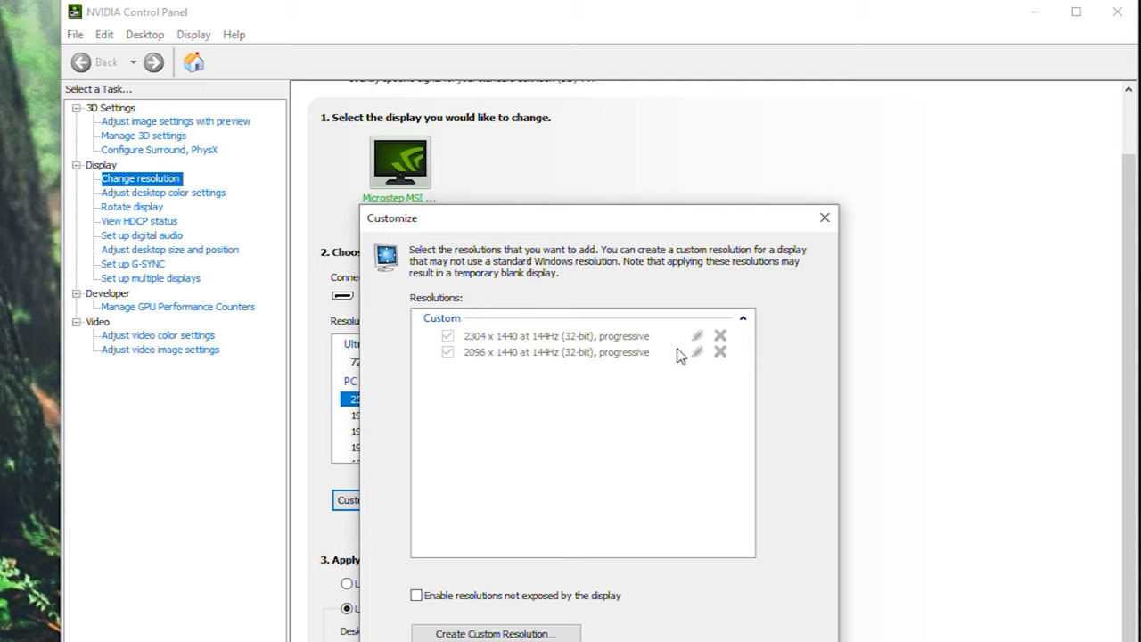
{"action": "mouse_move", "coordinate": [523, 366]}
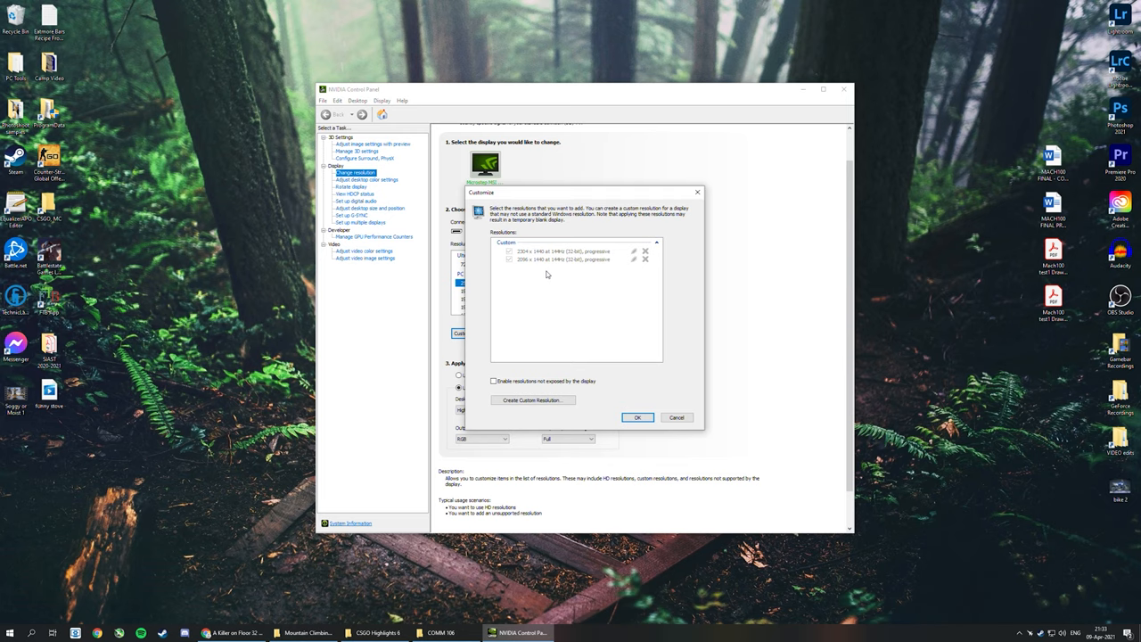
{"action": "mouse_move", "coordinate": [550, 289]}
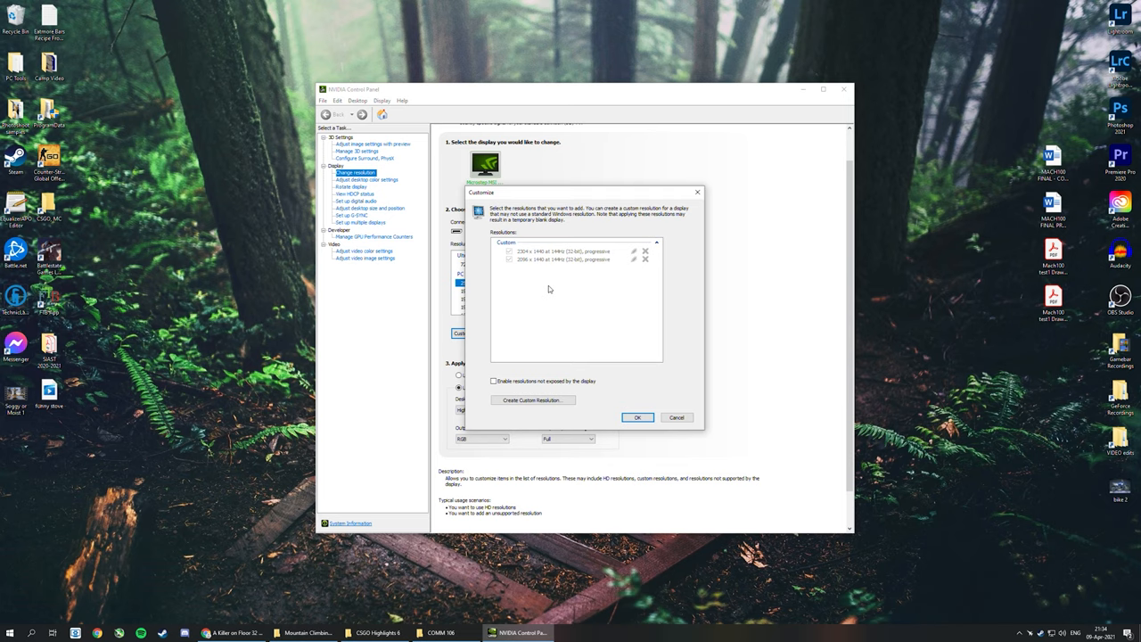
{"action": "mouse_move", "coordinate": [572, 307]}
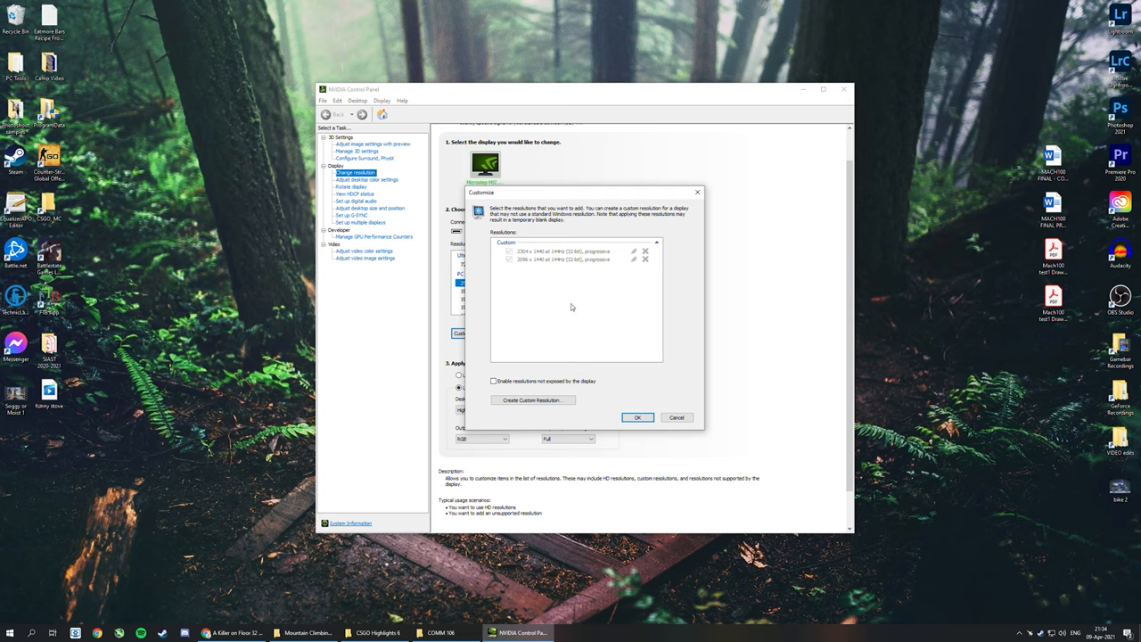
{"action": "mouse_move", "coordinate": [557, 316]}
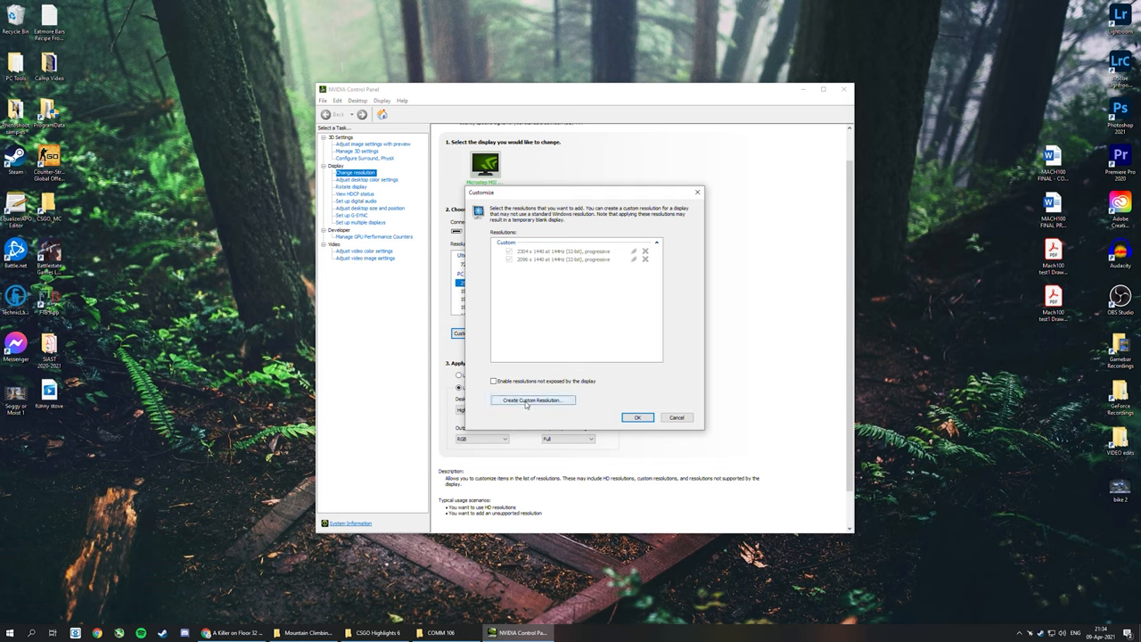
Create a 2000 × 1440 at 144Hz custom resolution, test it and keep it
{"action": "left_click", "coordinate": [533, 400]}
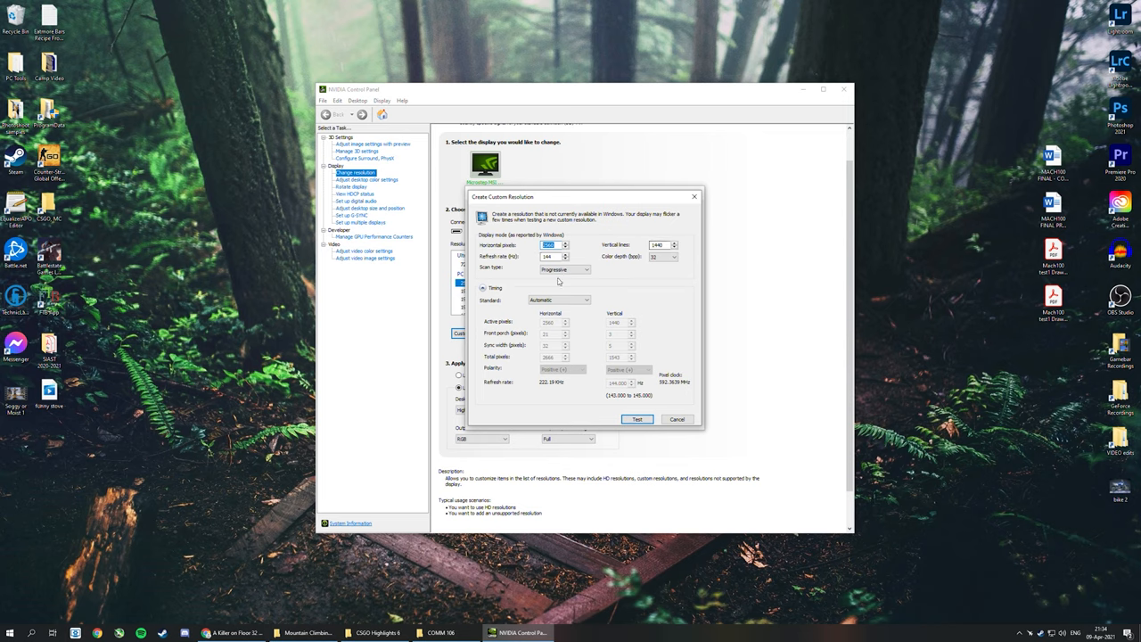
{"action": "mouse_move", "coordinate": [529, 282]}
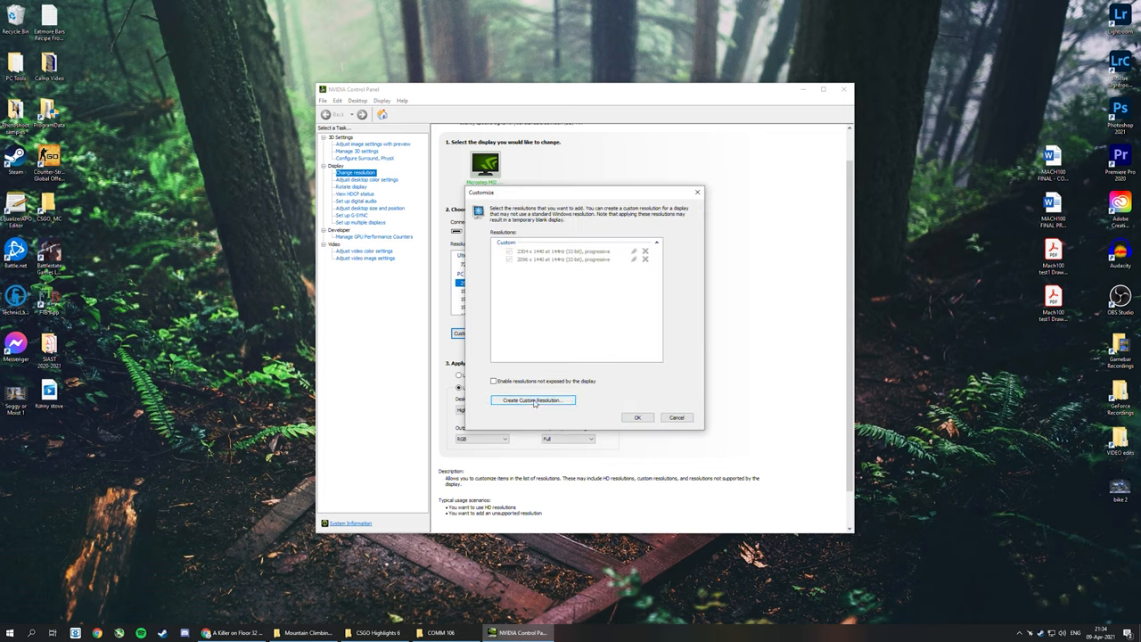
{"action": "left_click", "coordinate": [533, 399]}
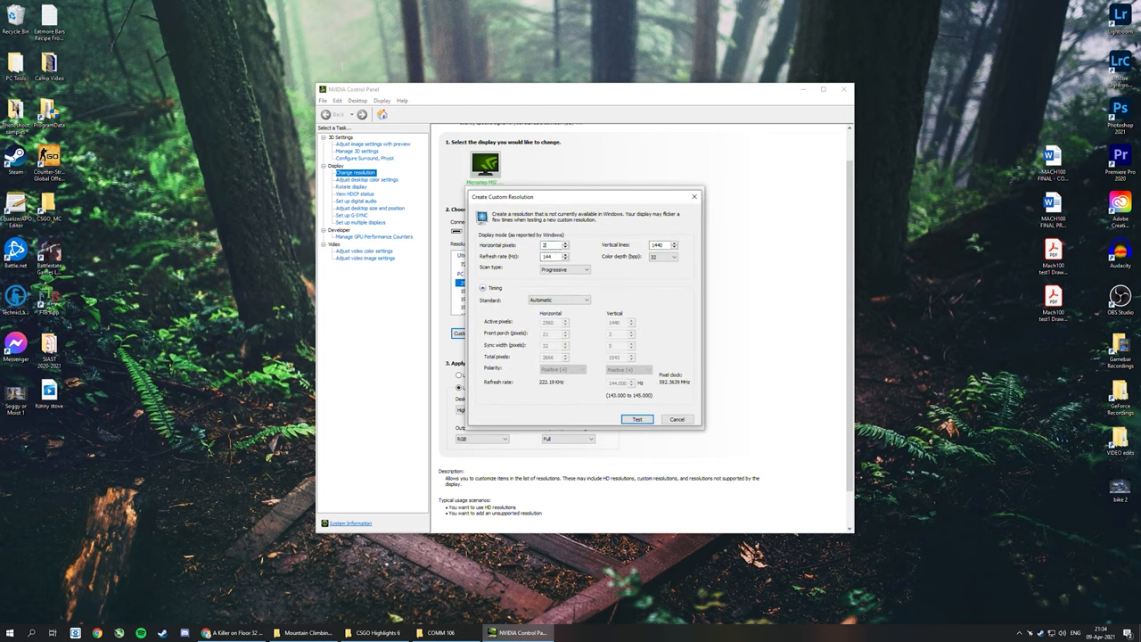
{"action": "type", "text": "2000"}
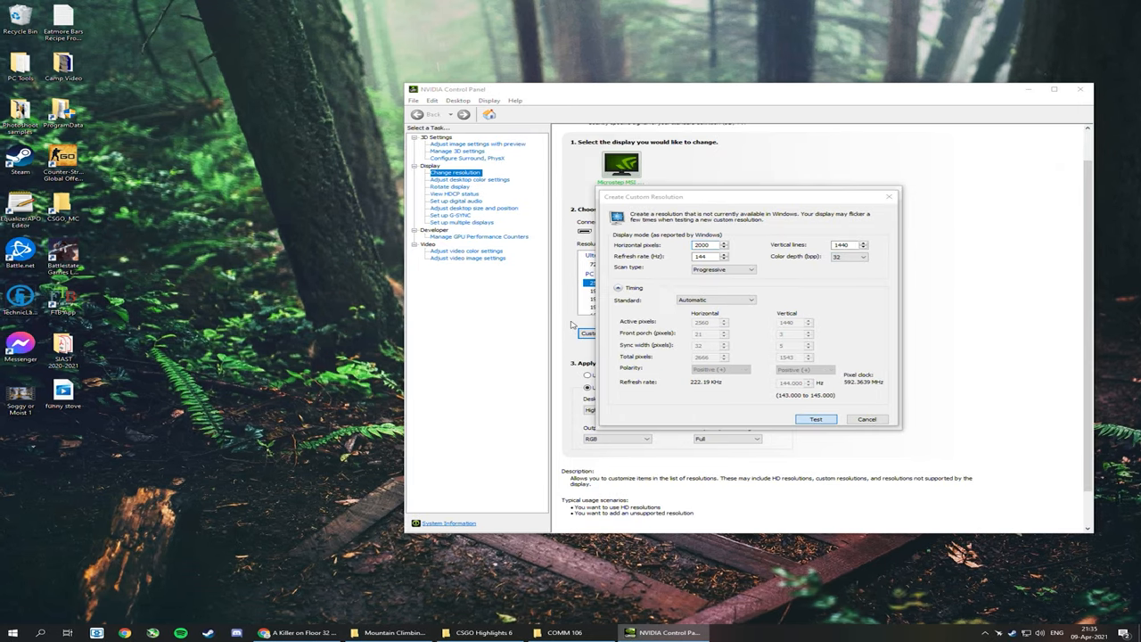
{"action": "left_click", "coordinate": [815, 419]}
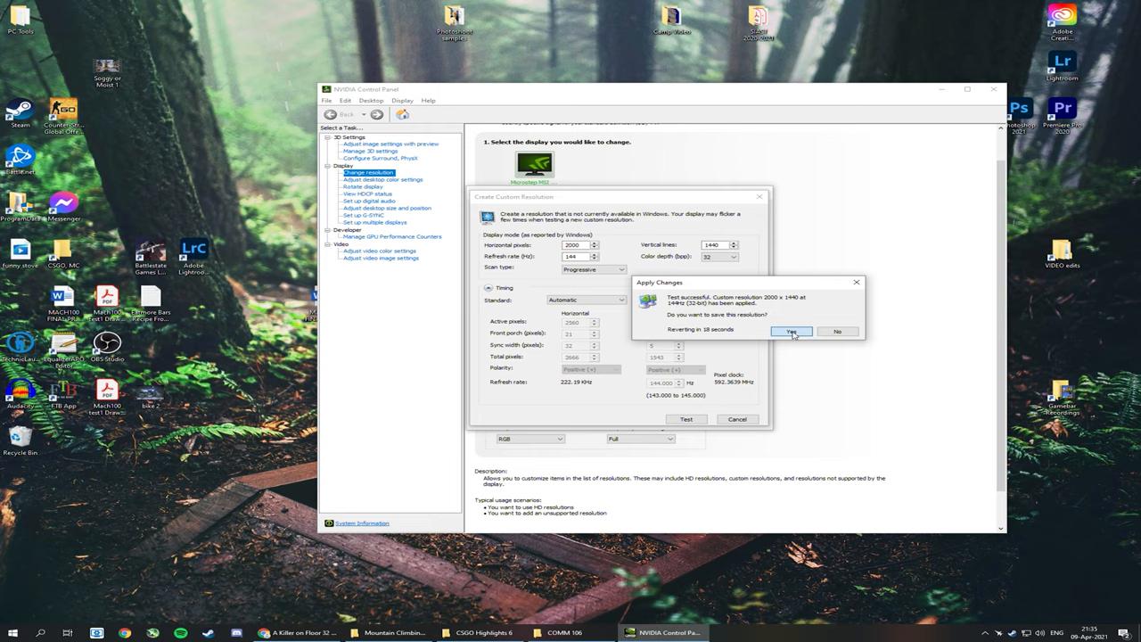
{"action": "left_click", "coordinate": [791, 331]}
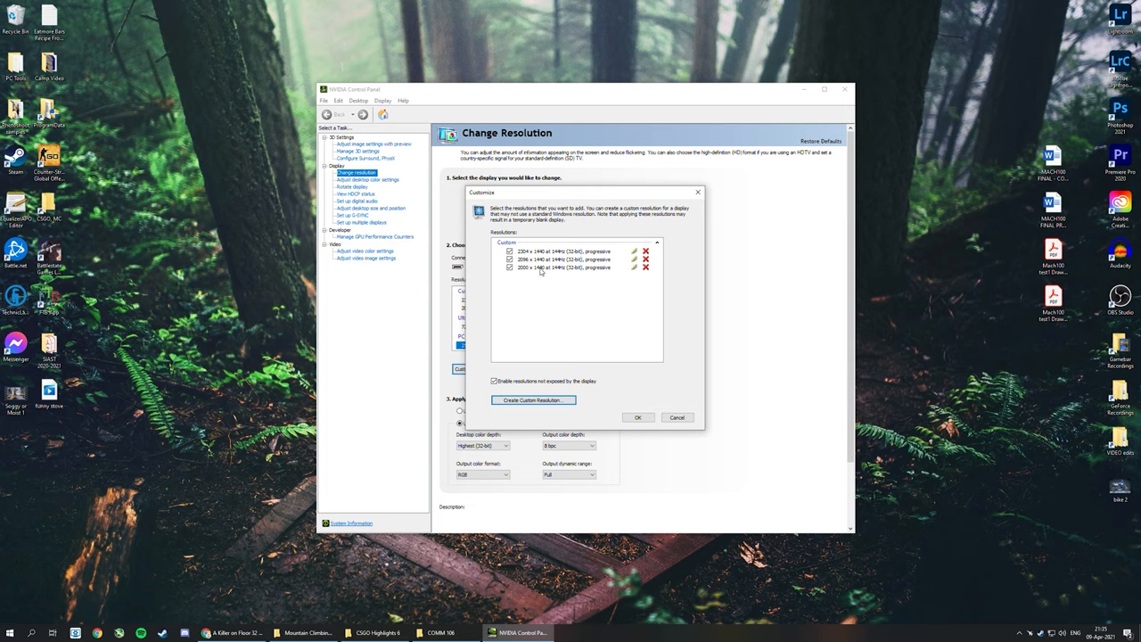
{"action": "mouse_move", "coordinate": [539, 274]}
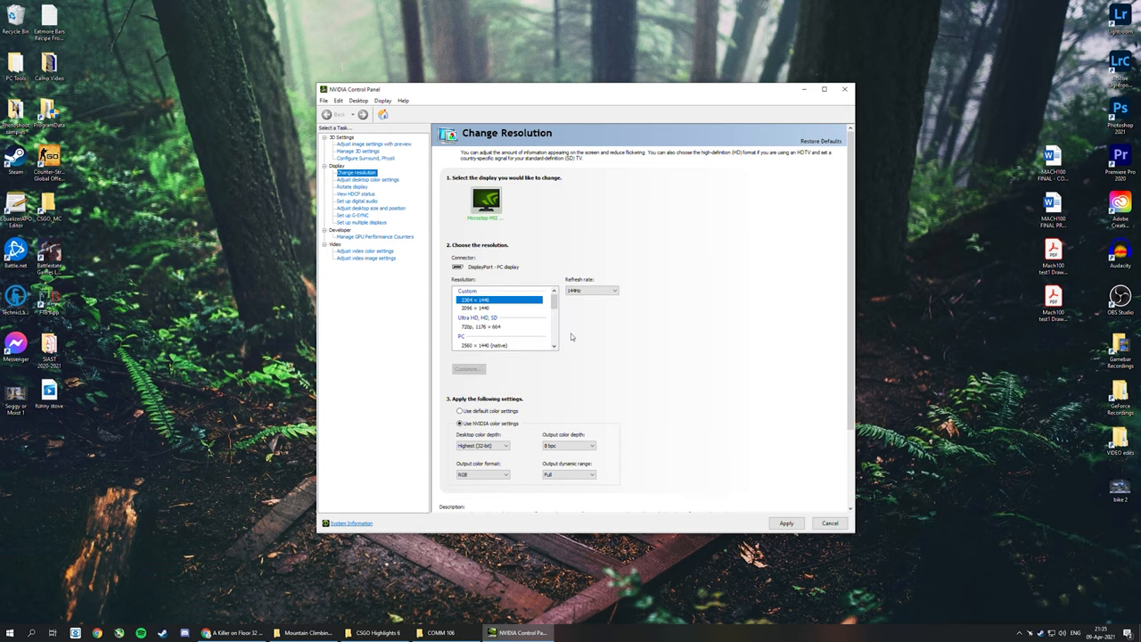
{"action": "mouse_move", "coordinate": [489, 303]}
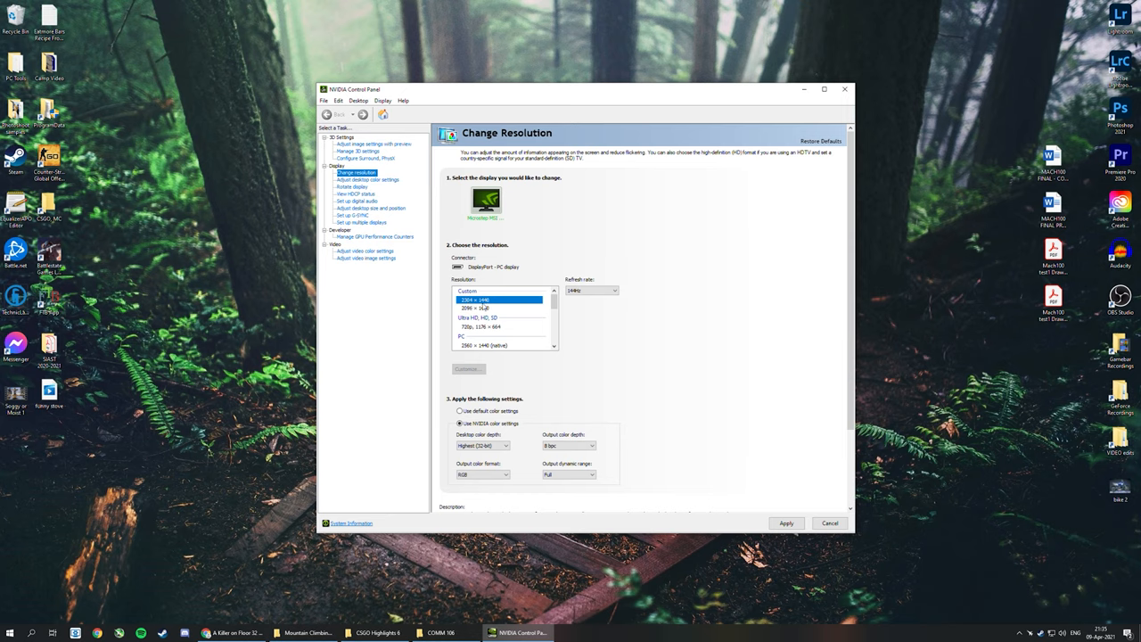
{"action": "mouse_move", "coordinate": [473, 317]}
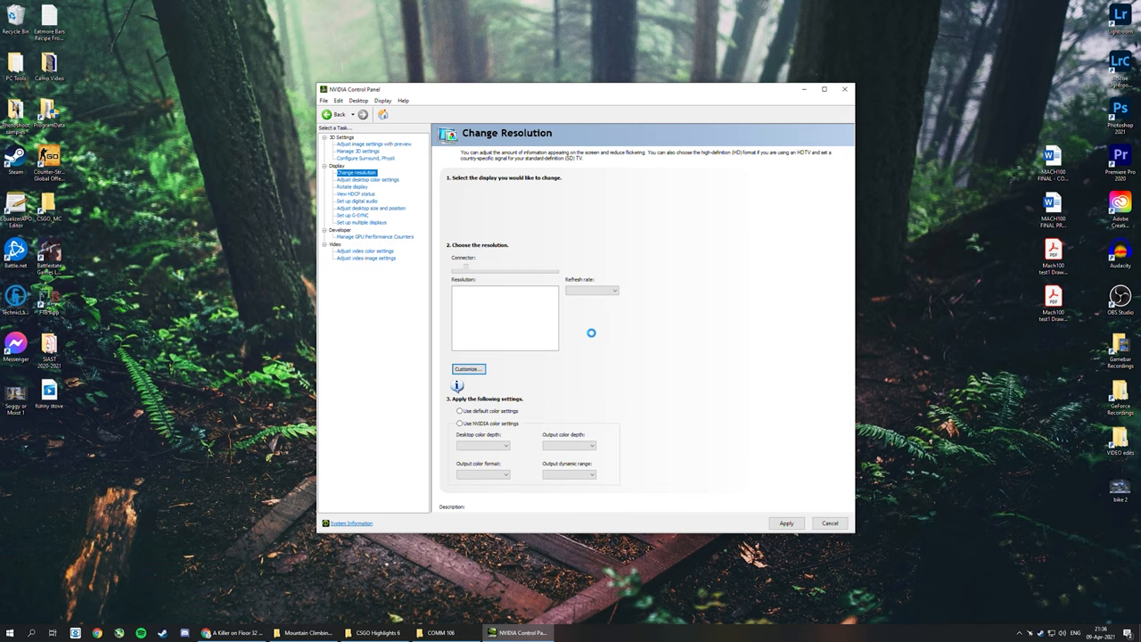
On Adjust desktop size and position, use Full-screen scaling performed on the GPU with override enabled
{"action": "left_click", "coordinate": [370, 208]}
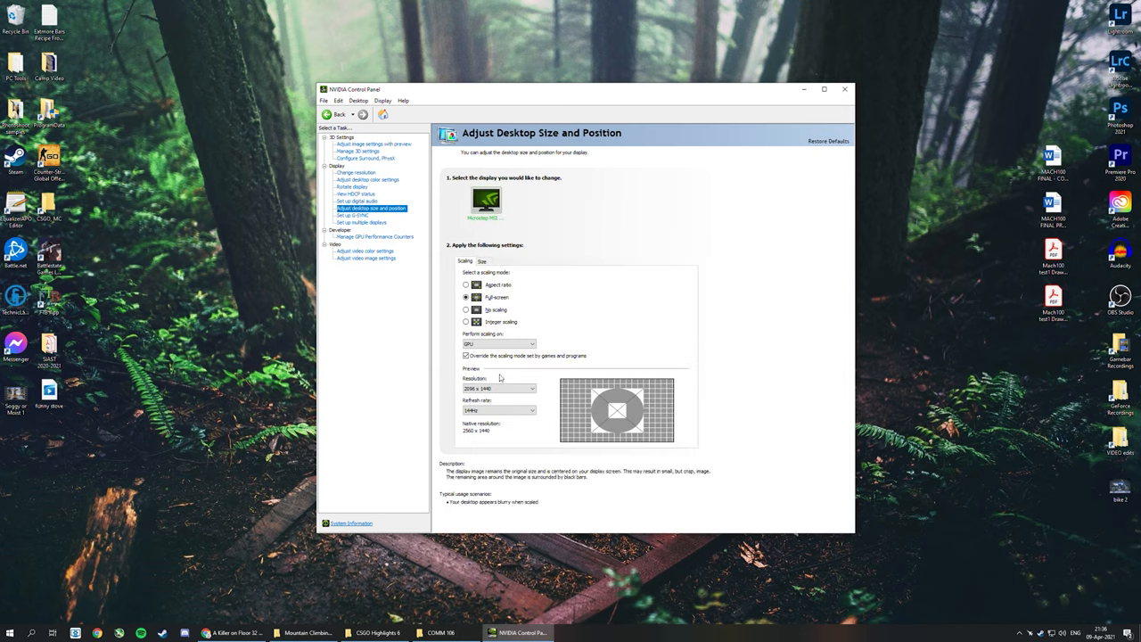
{"action": "left_click", "coordinate": [531, 388]}
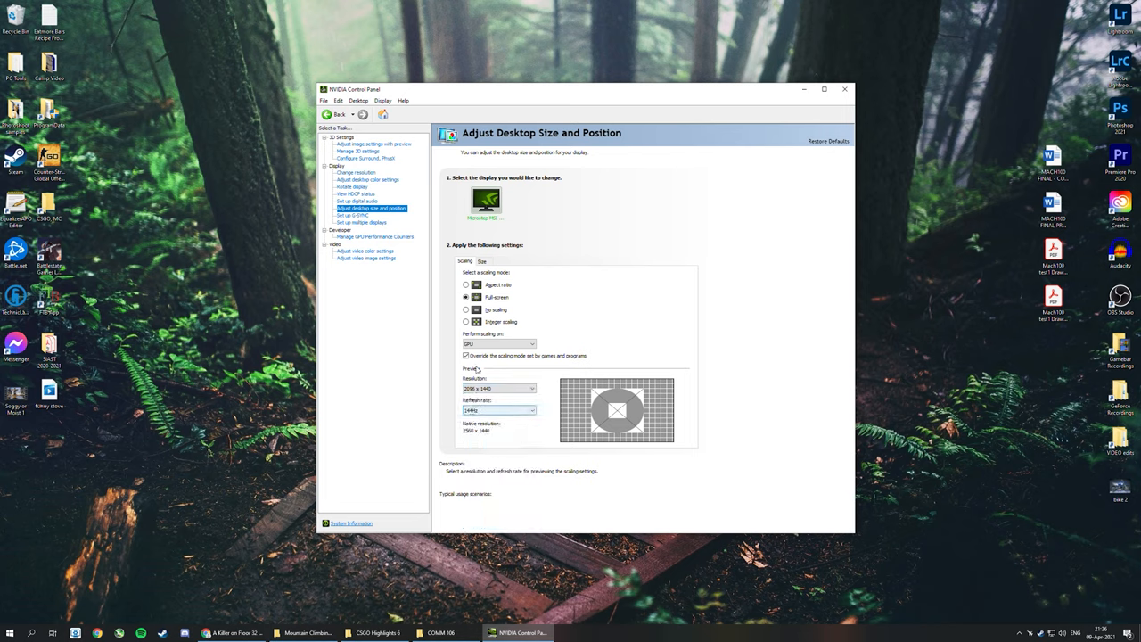
{"action": "left_click", "coordinate": [532, 344]}
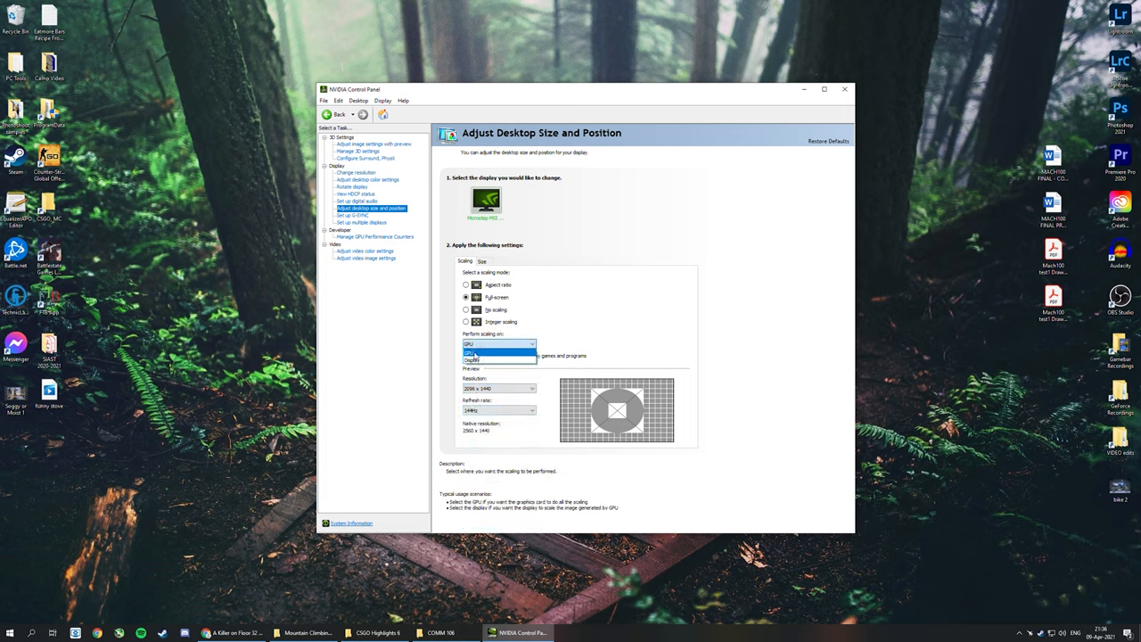
{"action": "left_click", "coordinate": [473, 350]}
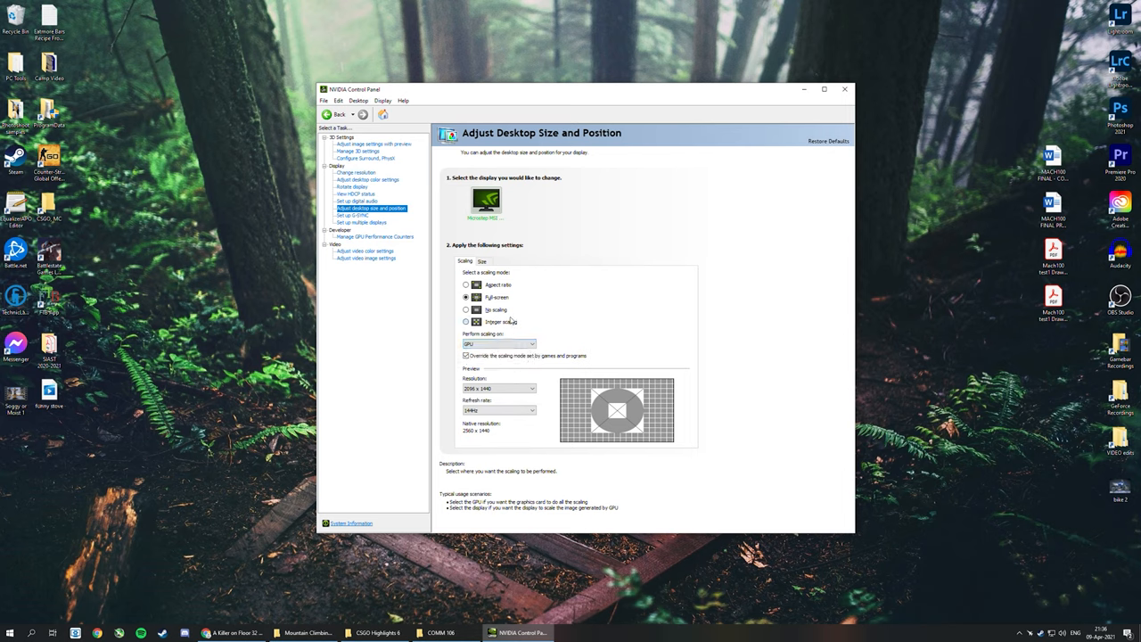
{"action": "left_click", "coordinate": [467, 297]}
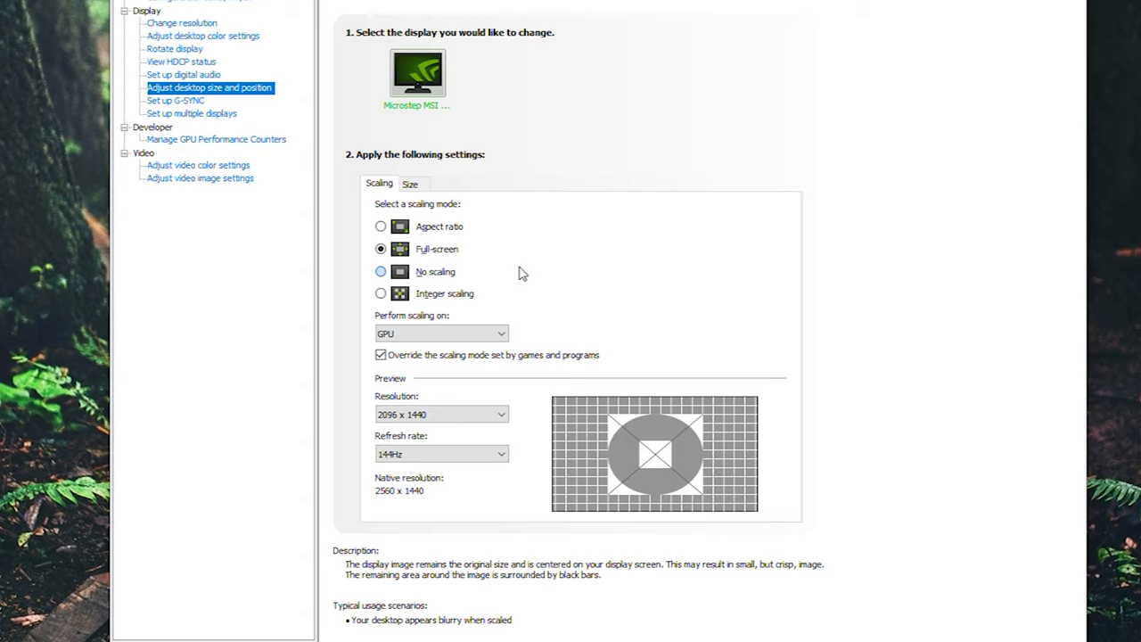
{"action": "mouse_move", "coordinate": [564, 274]}
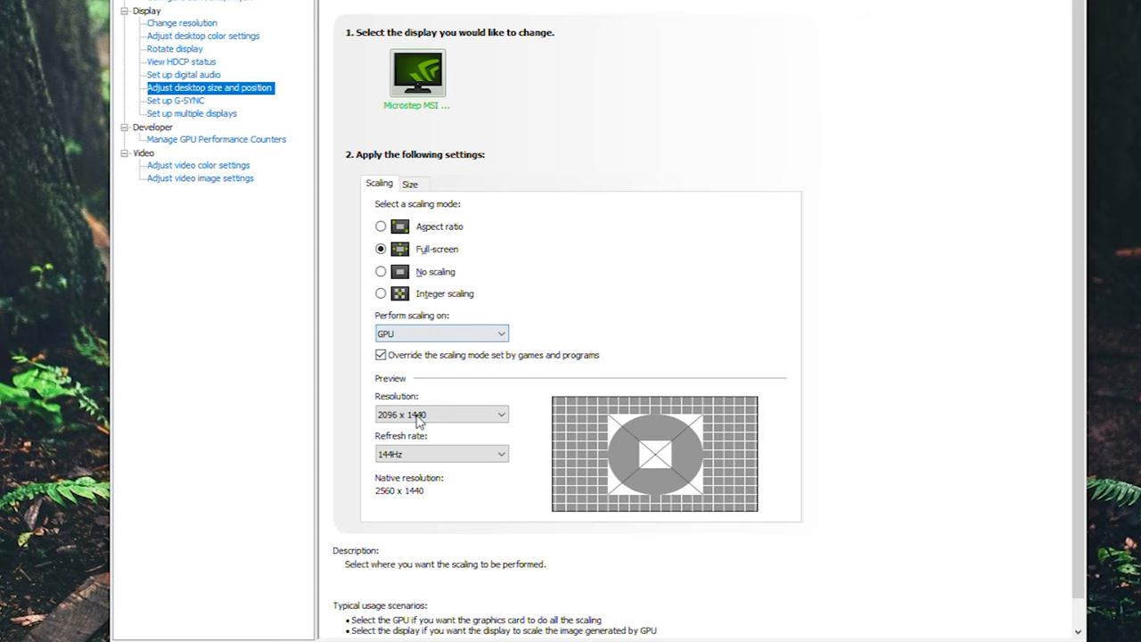
Choose 2304 x 1440 as the scaling preview resolution
{"action": "left_click", "coordinate": [440, 414]}
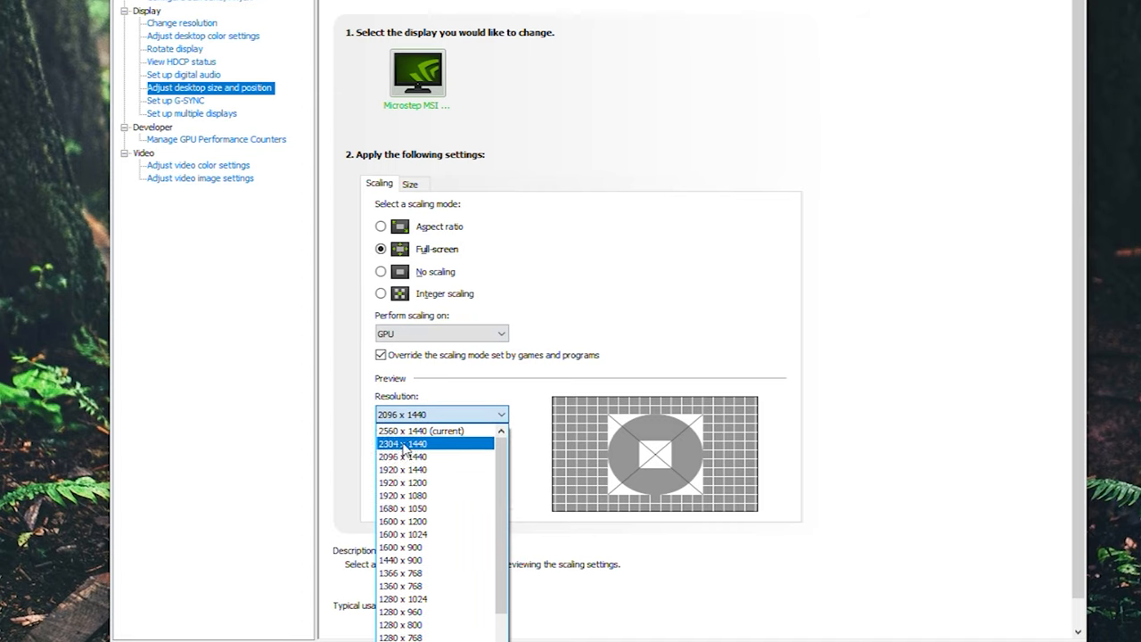
{"action": "left_click", "coordinate": [407, 443]}
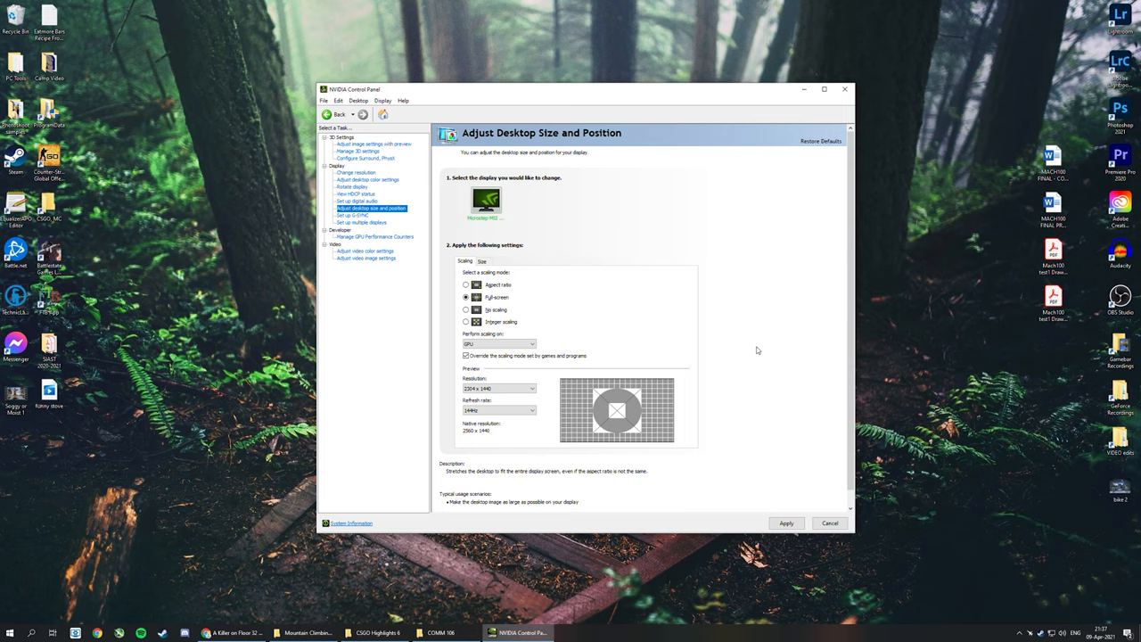
{"action": "mouse_move", "coordinate": [649, 50]}
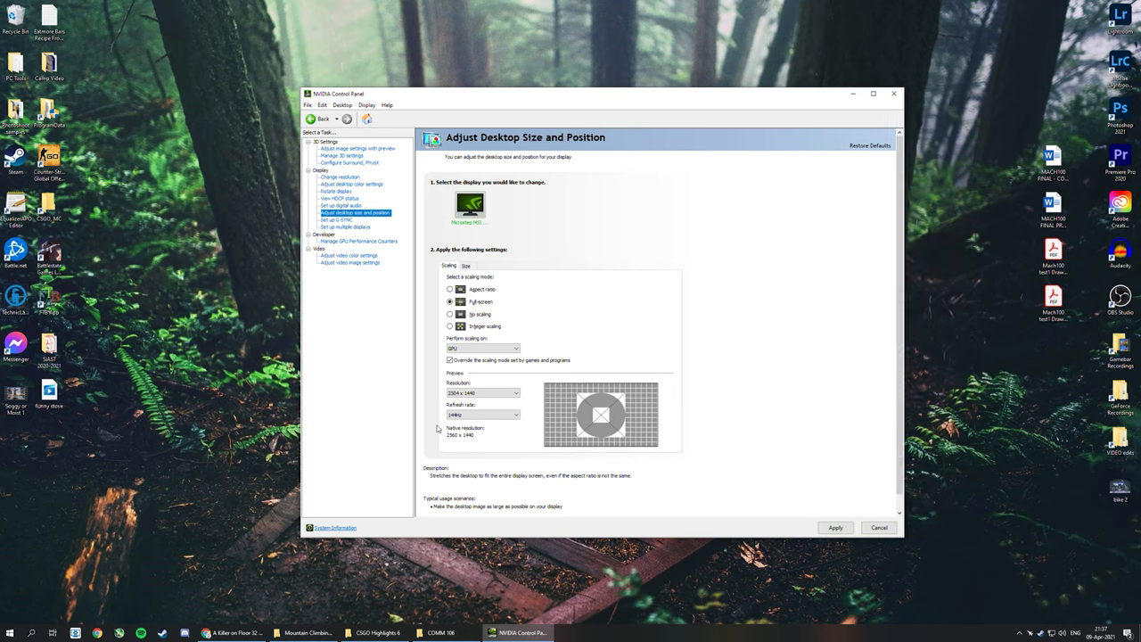
{"action": "mouse_move", "coordinate": [662, 446]}
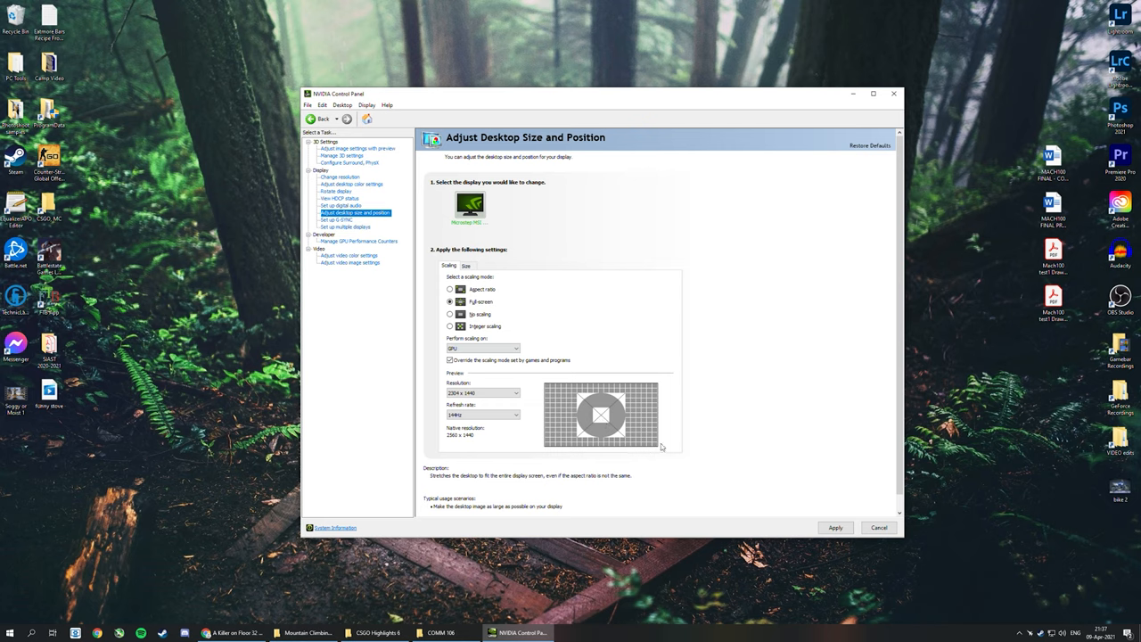
{"action": "mouse_move", "coordinate": [725, 355]}
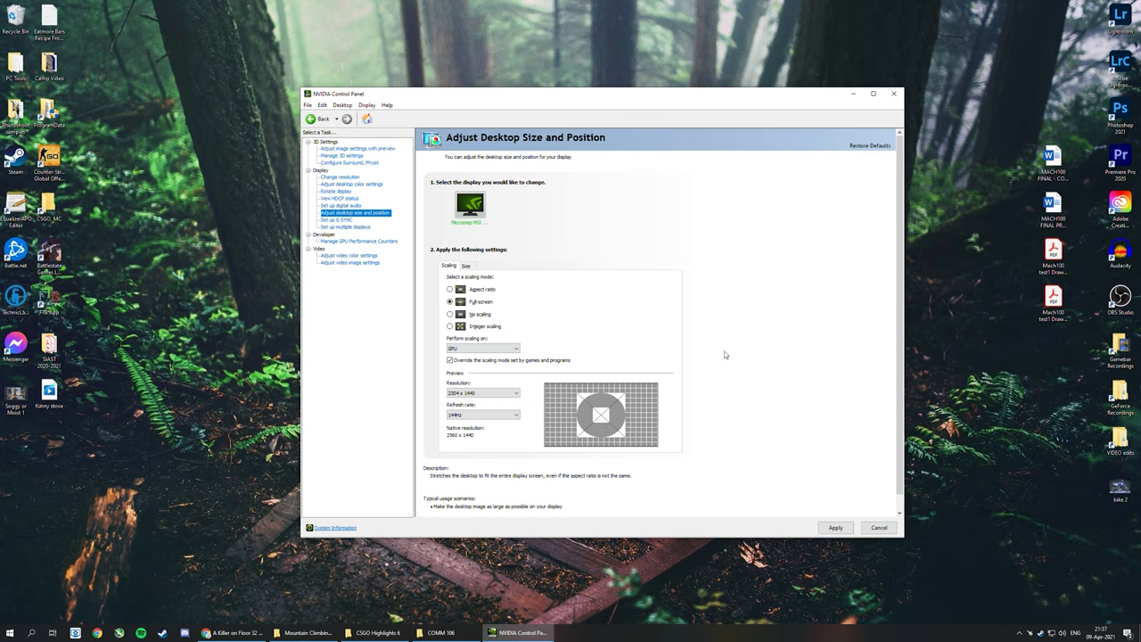
{"action": "mouse_move", "coordinate": [727, 354]}
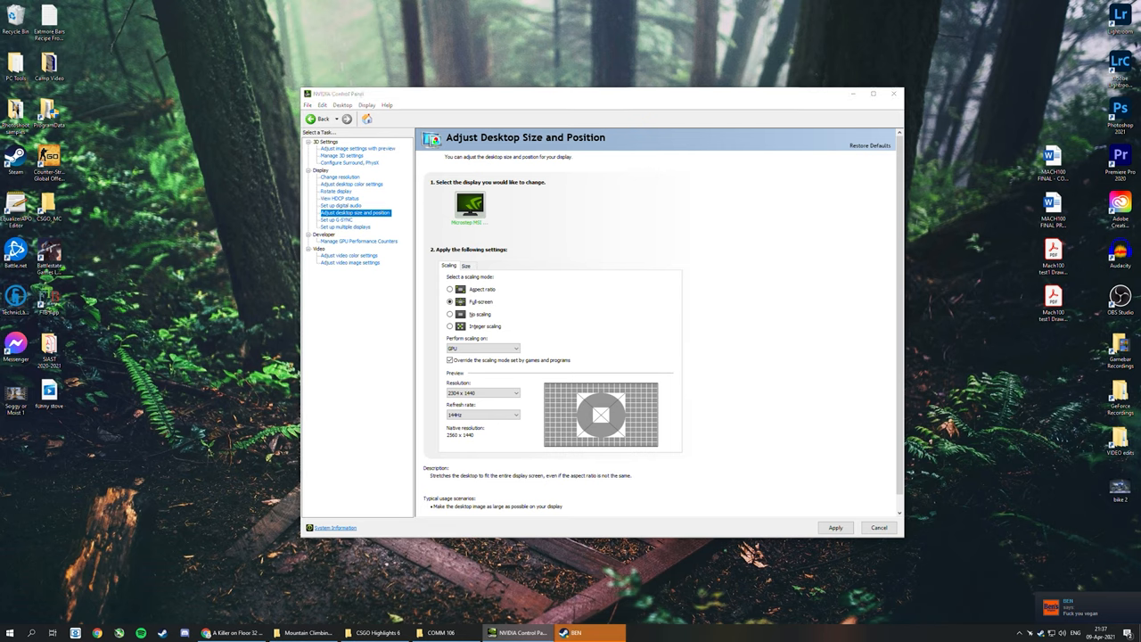
{"action": "left_click", "coordinate": [589, 633]}
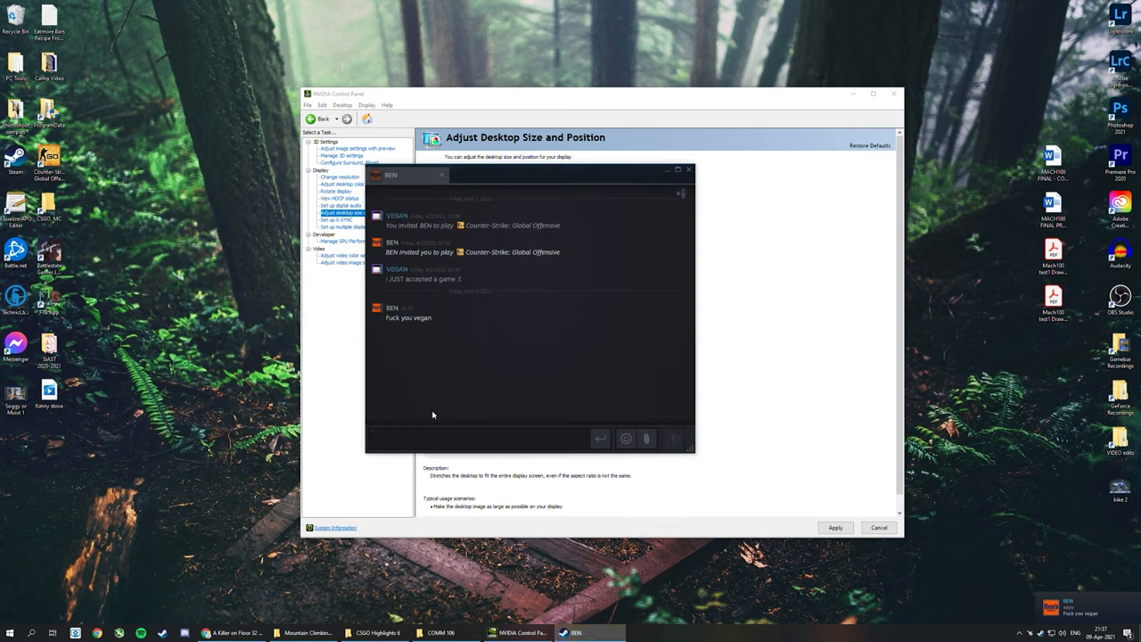
{"action": "type", "text": "hah"}
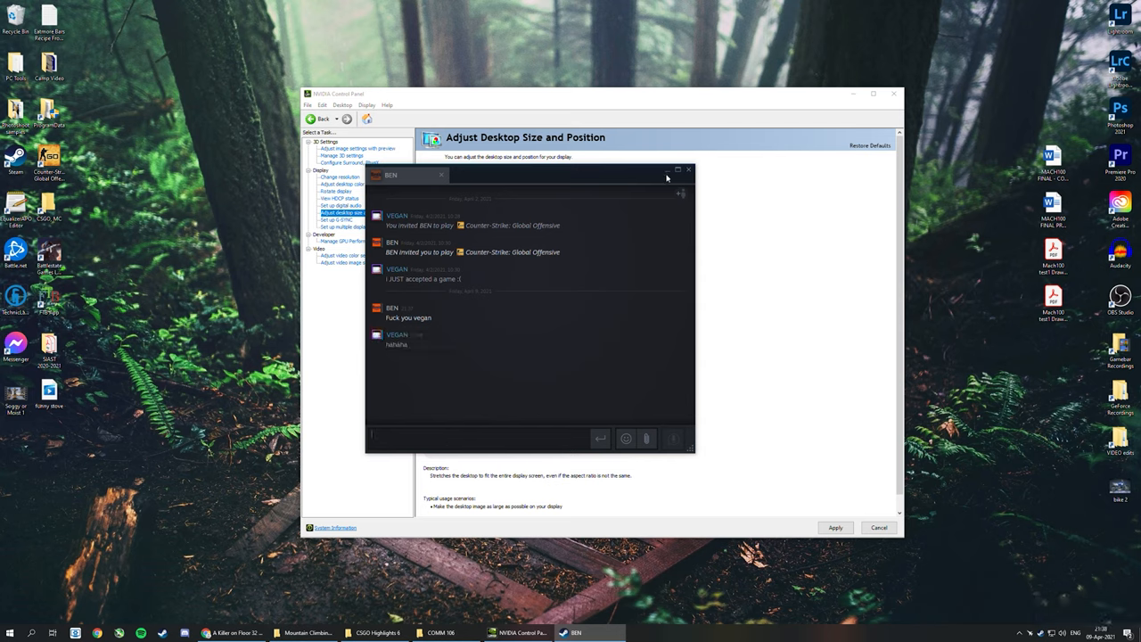
{"action": "left_click", "coordinate": [689, 170]}
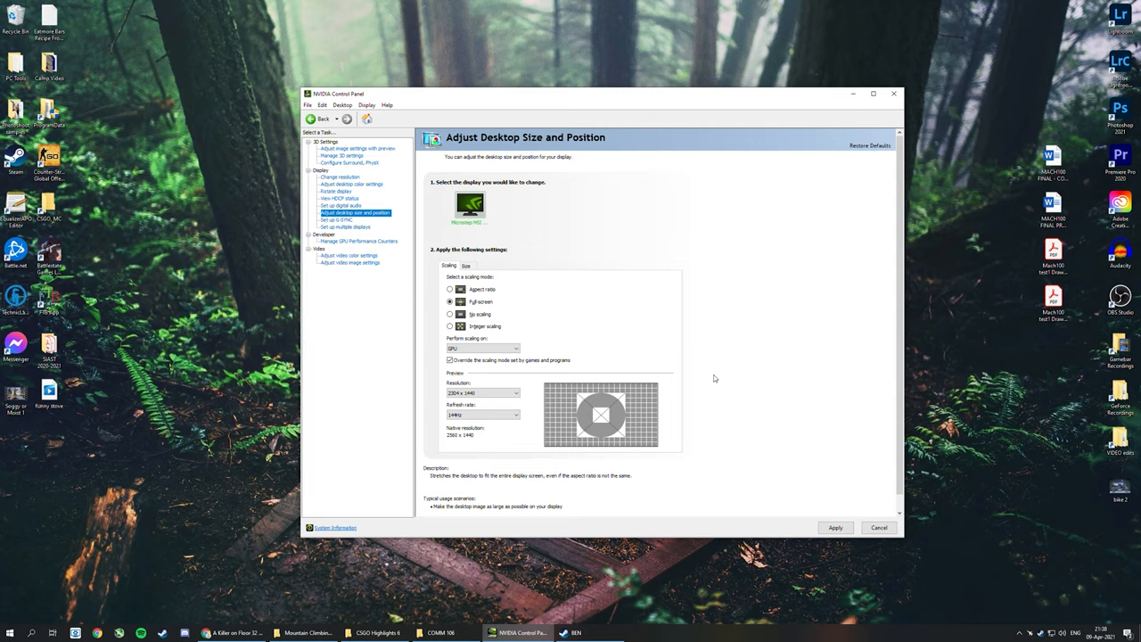
{"action": "mouse_move", "coordinate": [705, 384]}
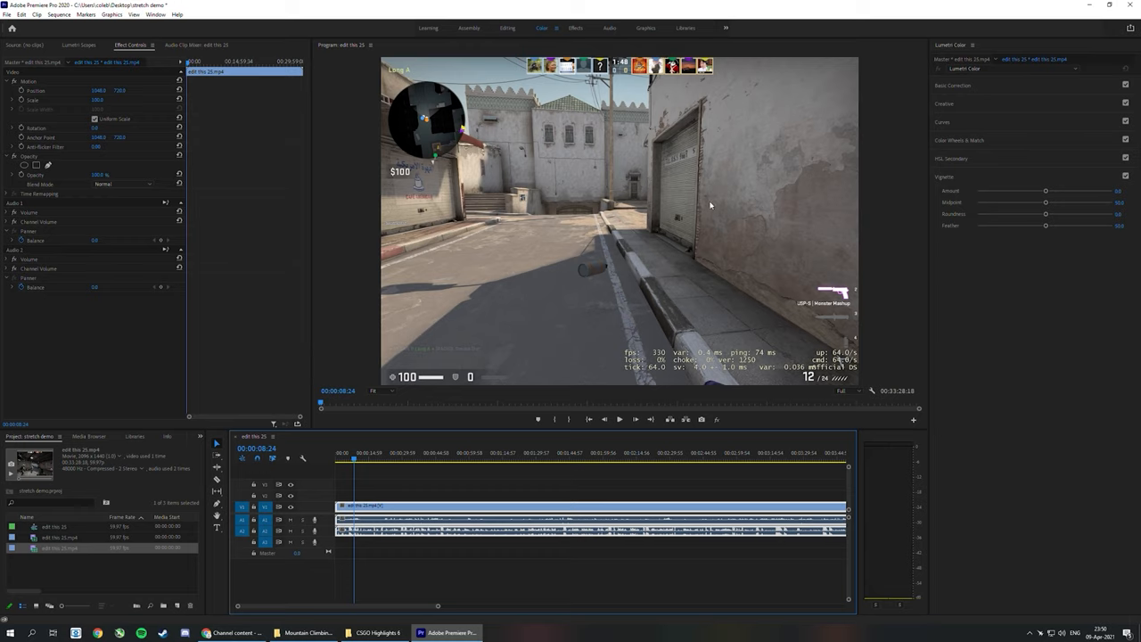
{"action": "mouse_move", "coordinate": [597, 255]}
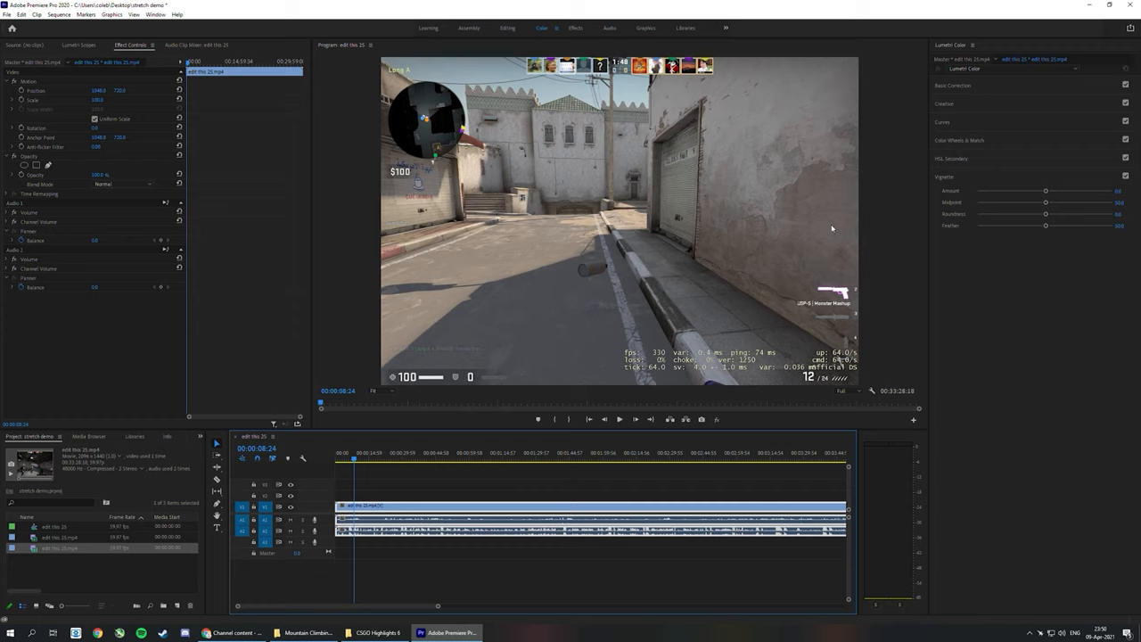
{"action": "mouse_move", "coordinate": [491, 428]}
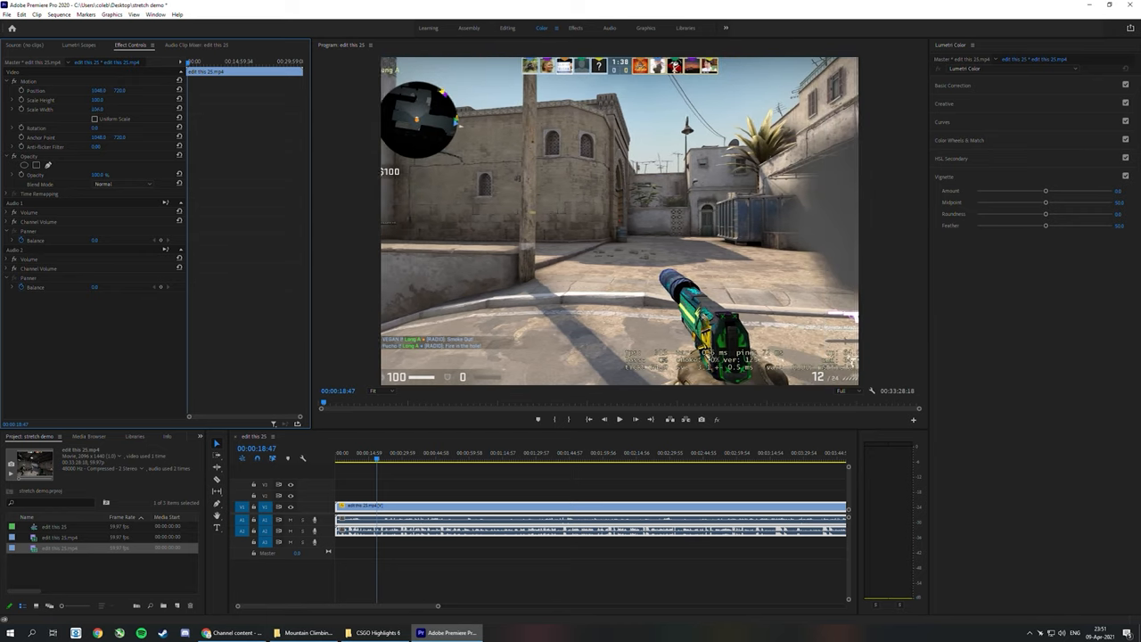
In Sequence Settings set the frame width to 2560 (2560 × 1440) and confirm deleting previews
{"action": "left_click", "coordinate": [58, 14]}
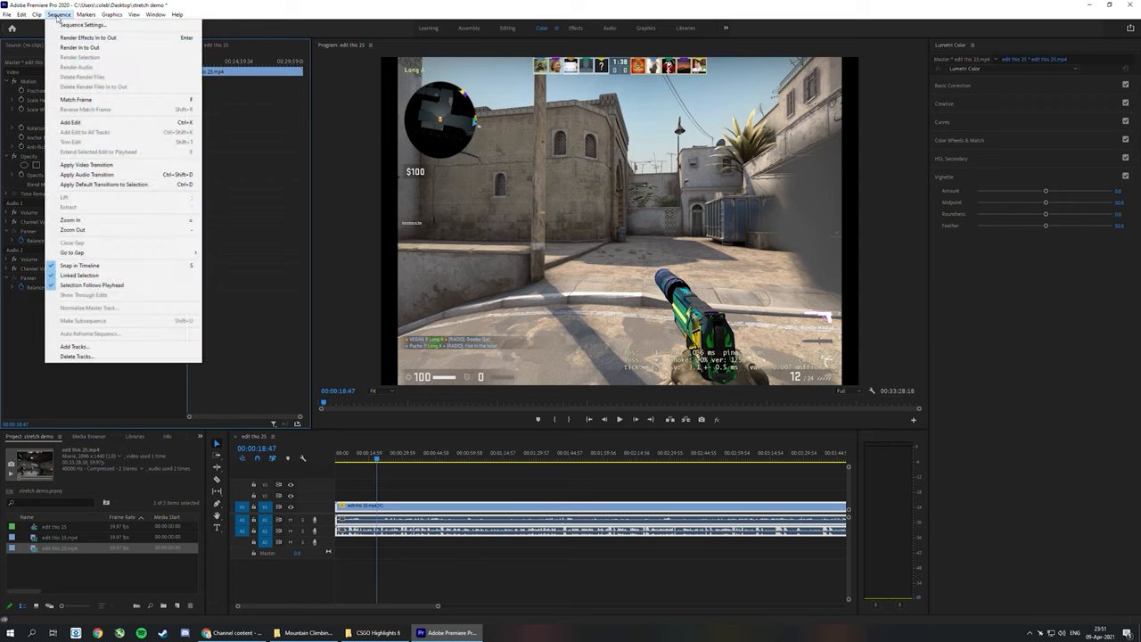
{"action": "left_click", "coordinate": [81, 24]}
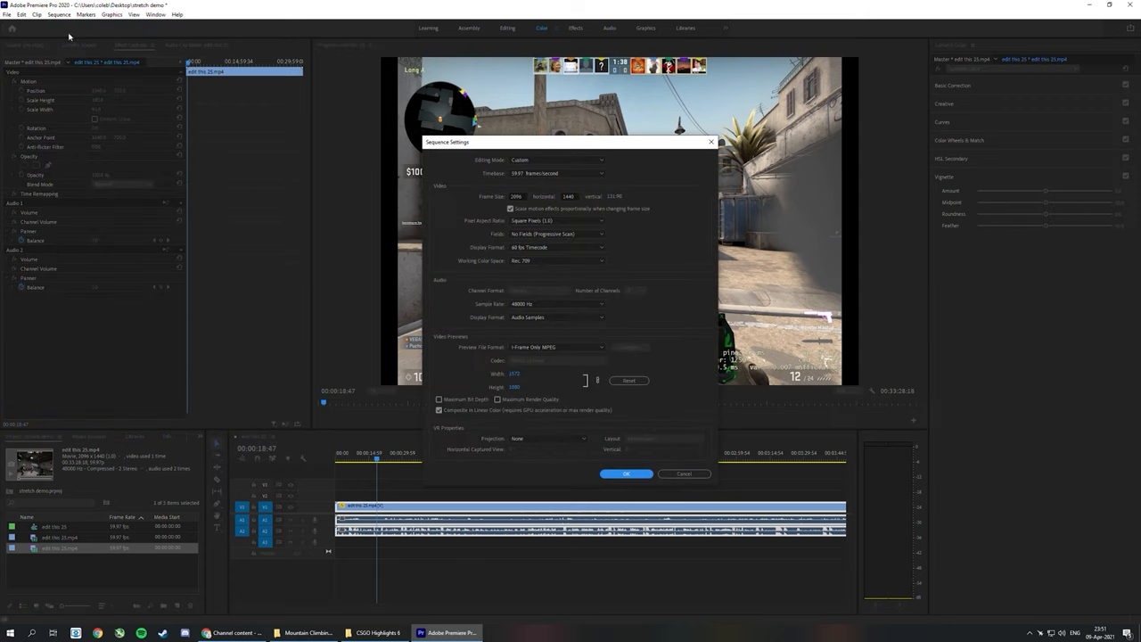
{"action": "left_click", "coordinate": [518, 196]}
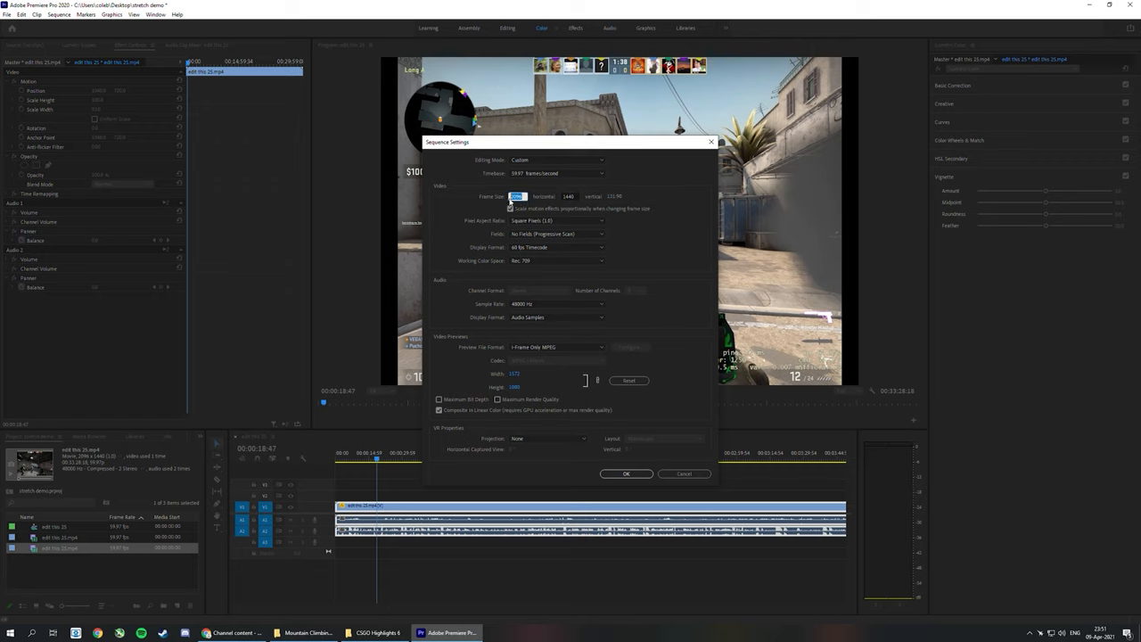
{"action": "type", "text": "2560"}
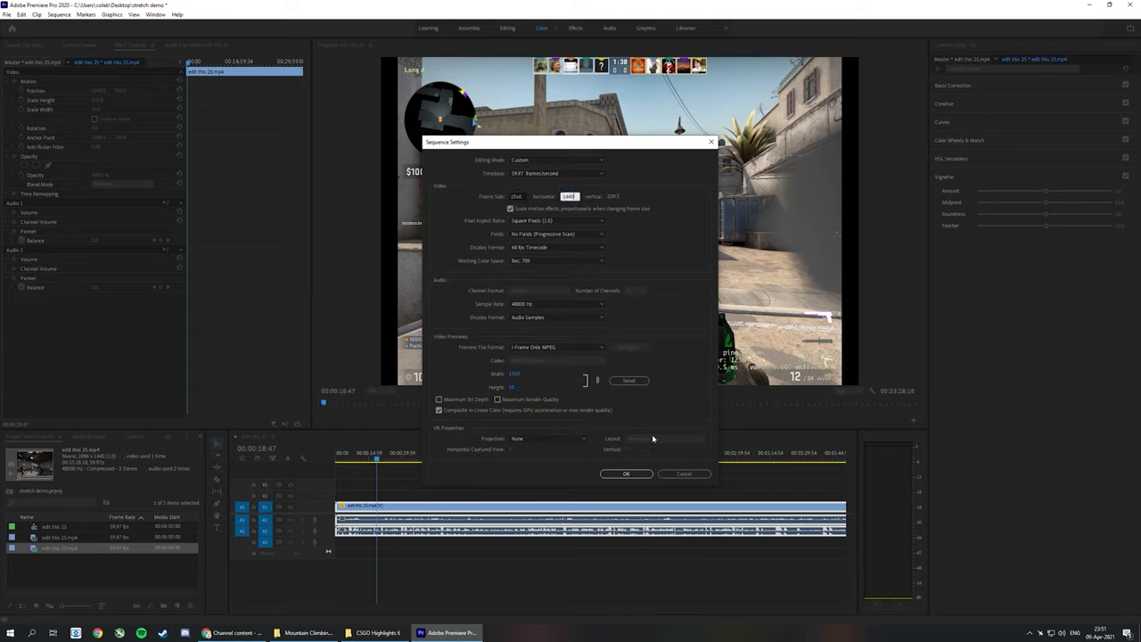
{"action": "left_click", "coordinate": [626, 473]}
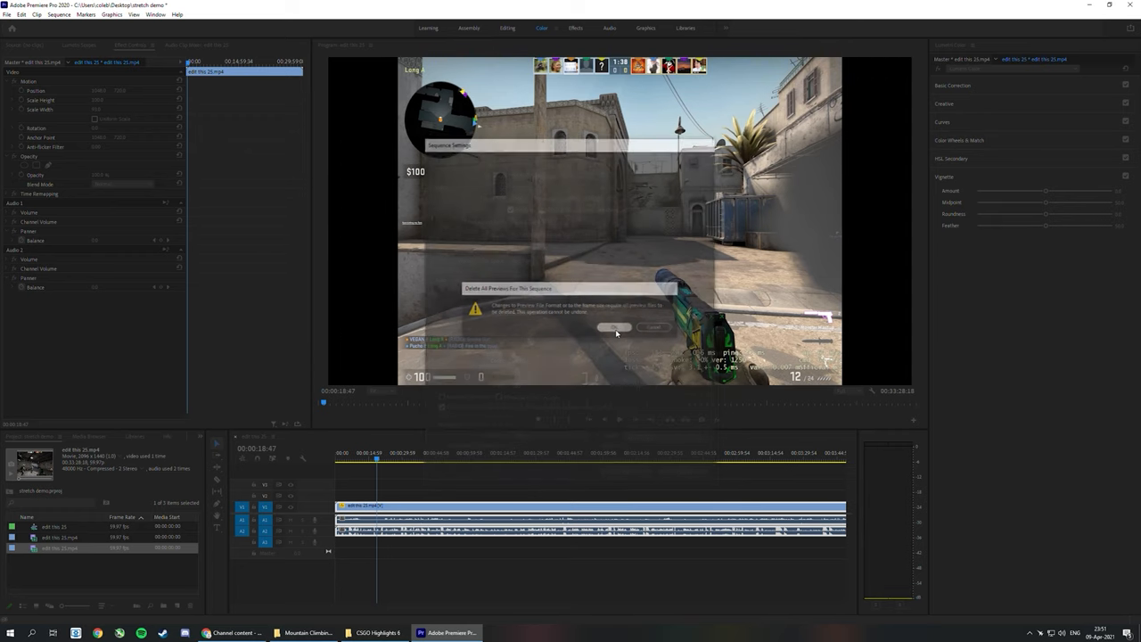
{"action": "left_click", "coordinate": [616, 327]}
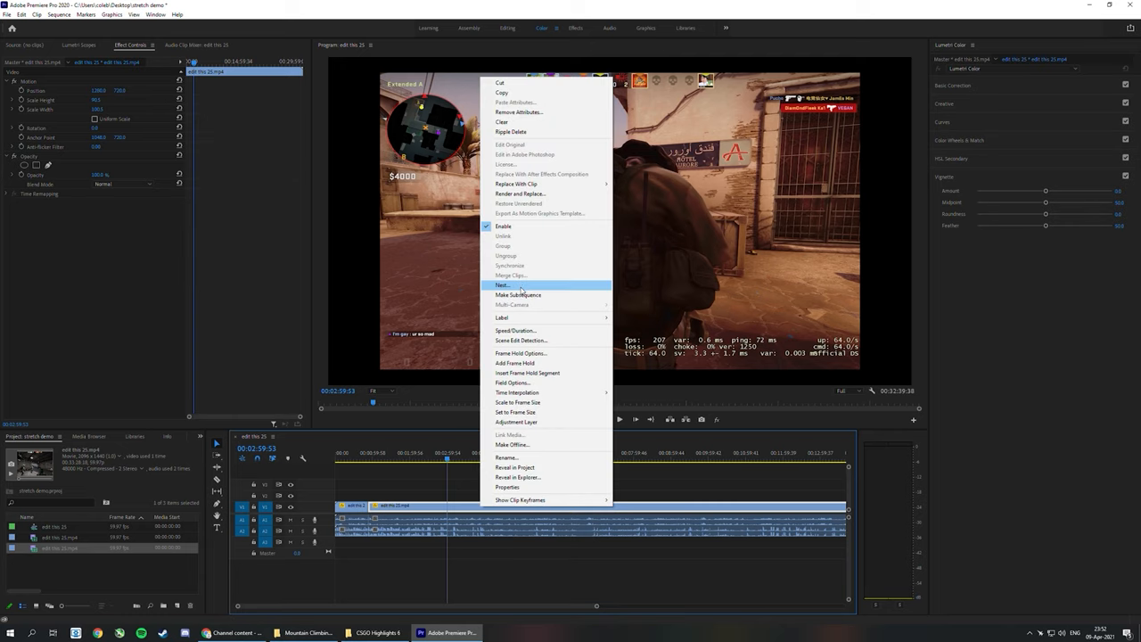
{"action": "left_click", "coordinate": [518, 294]}
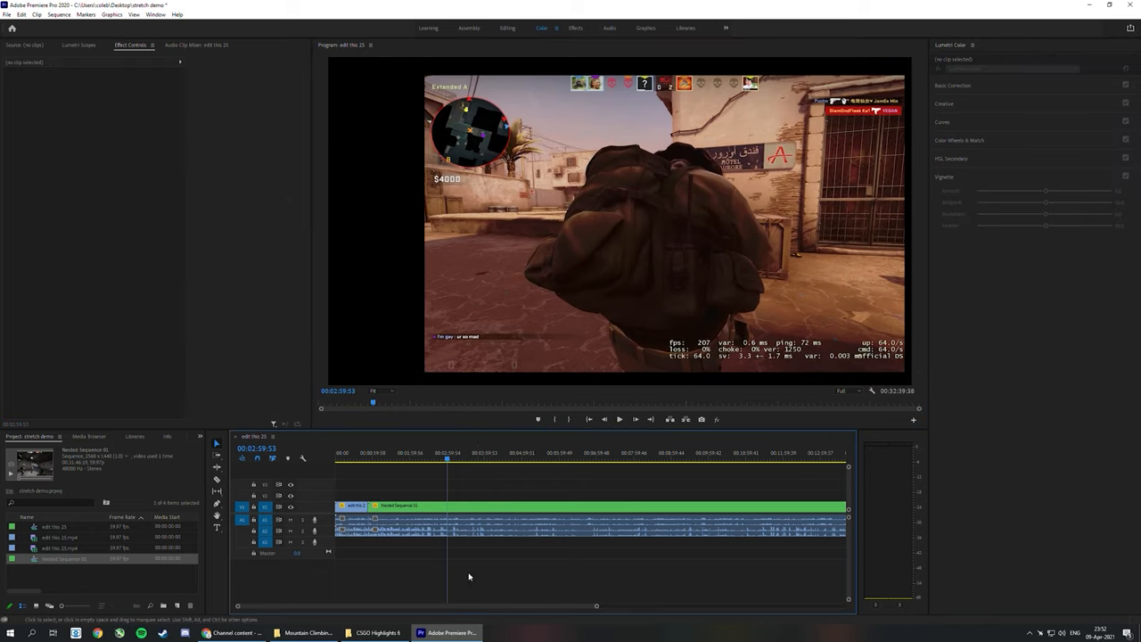
{"action": "left_click", "coordinate": [382, 453]}
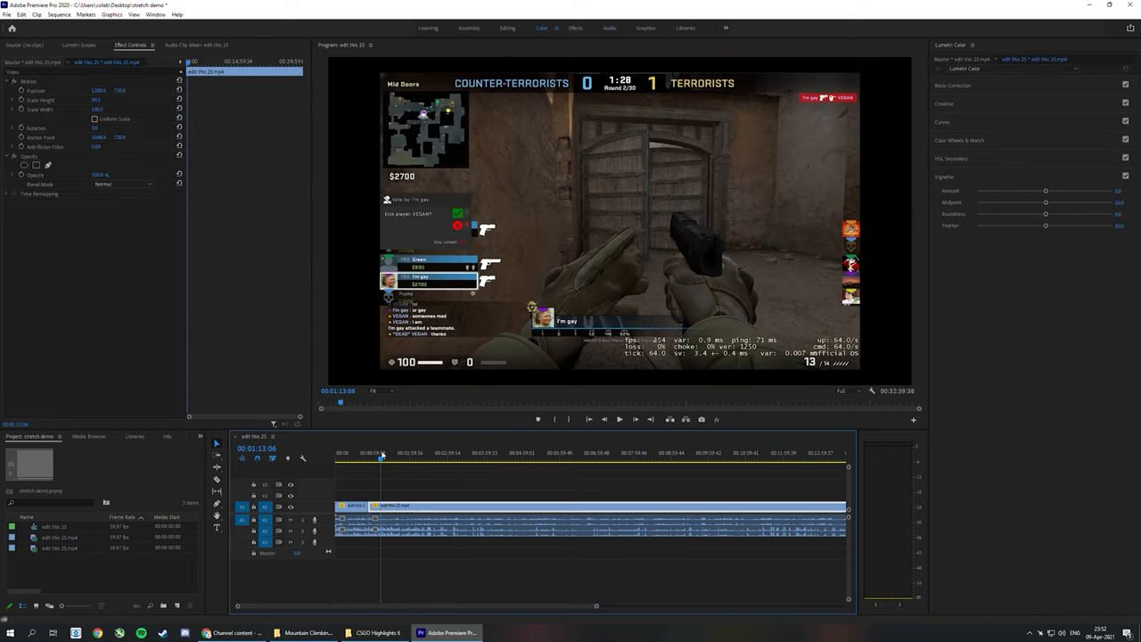